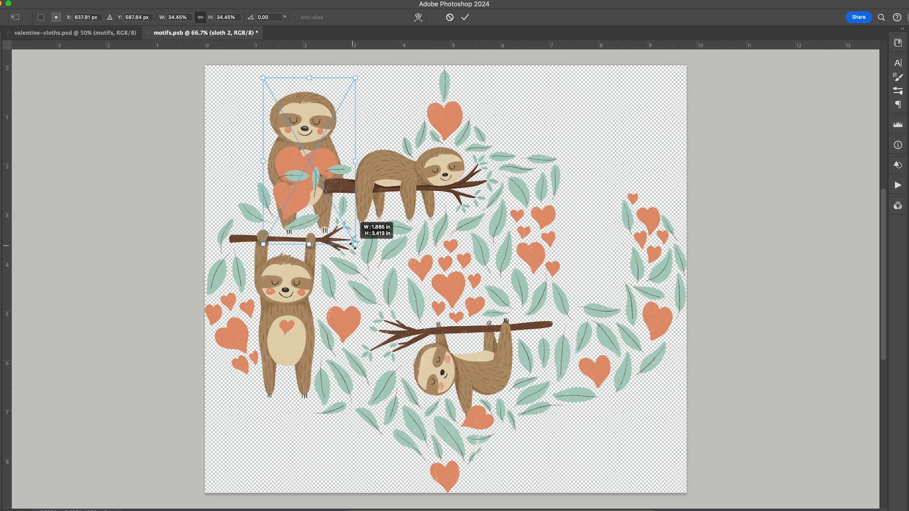
Step: Scale the heart-hugging sloth 2 layer to about 34% and convert its group to a smart object
left_click_drag(304, 139, 591, 197)
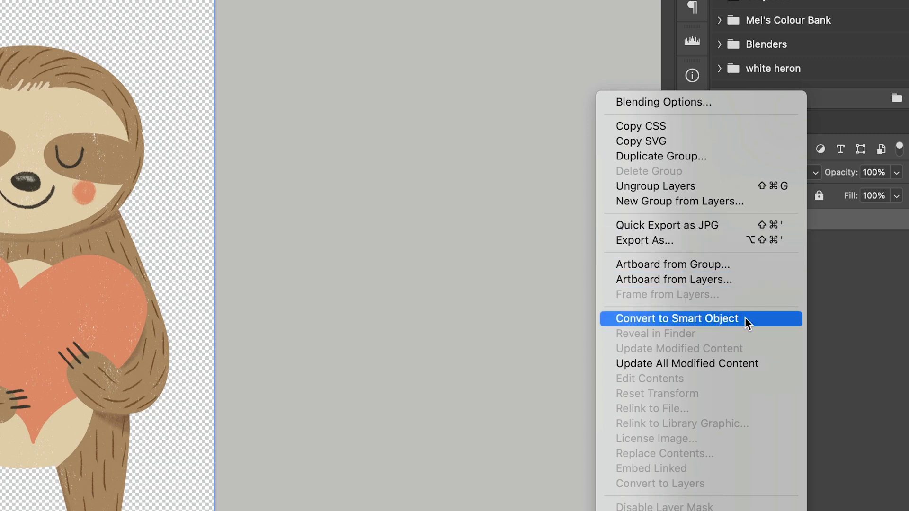
left_click(677, 318)
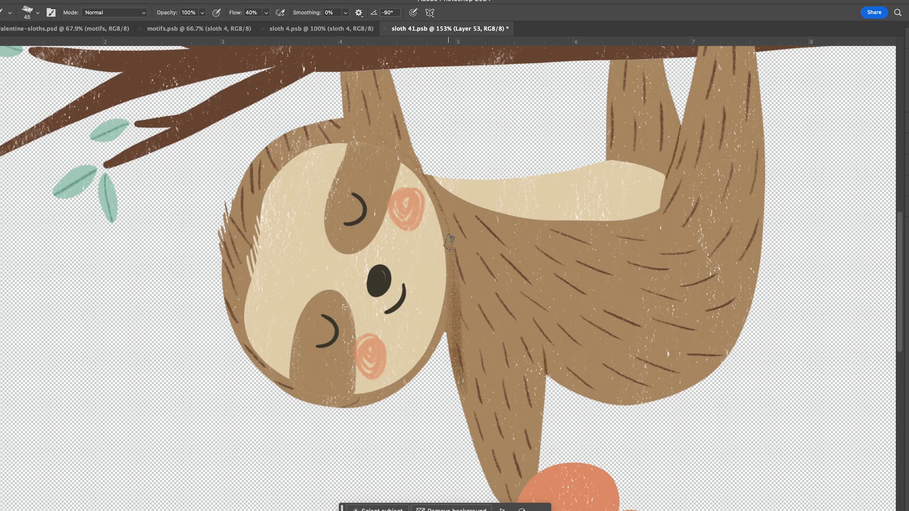
mouse_move(443, 366)
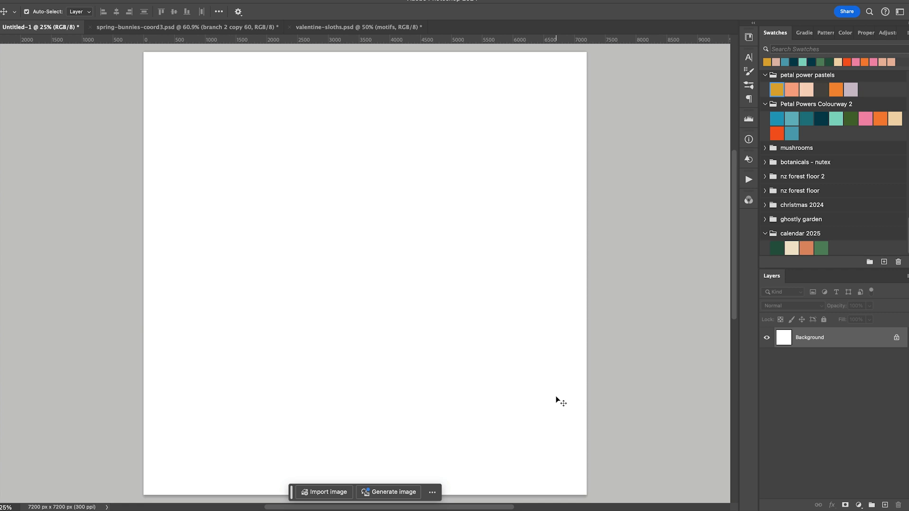
mouse_move(559, 405)
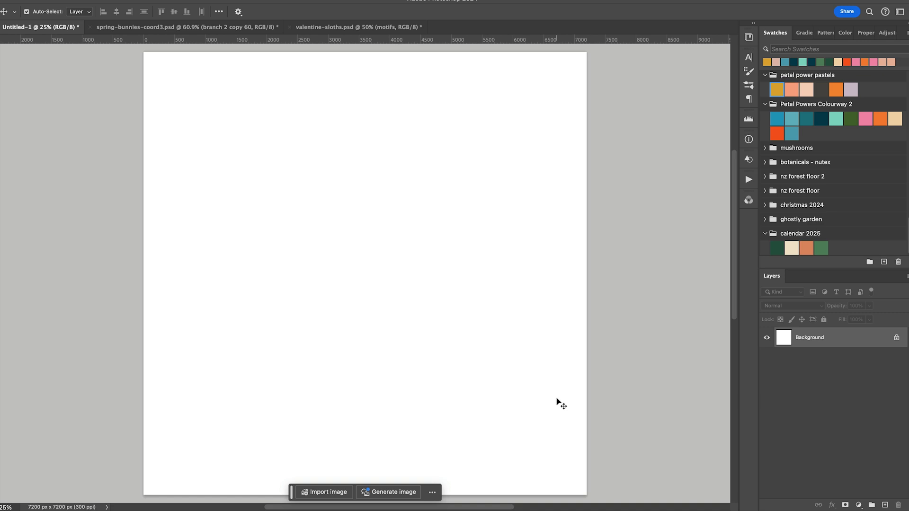
Step: Draw a circular selection, fill it with a teal Solid Color layer, and place the duplicate beside it
left_click(5, 10)
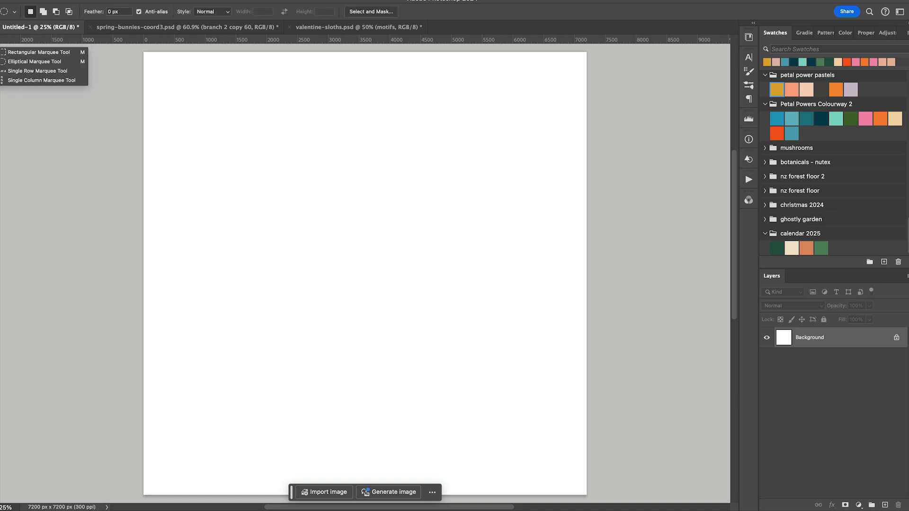
mouse_move(29, 63)
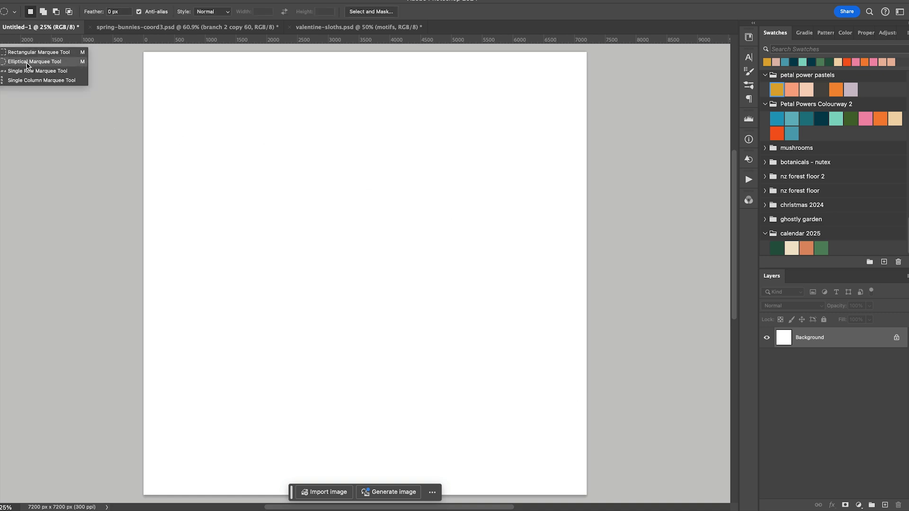
left_click(29, 62)
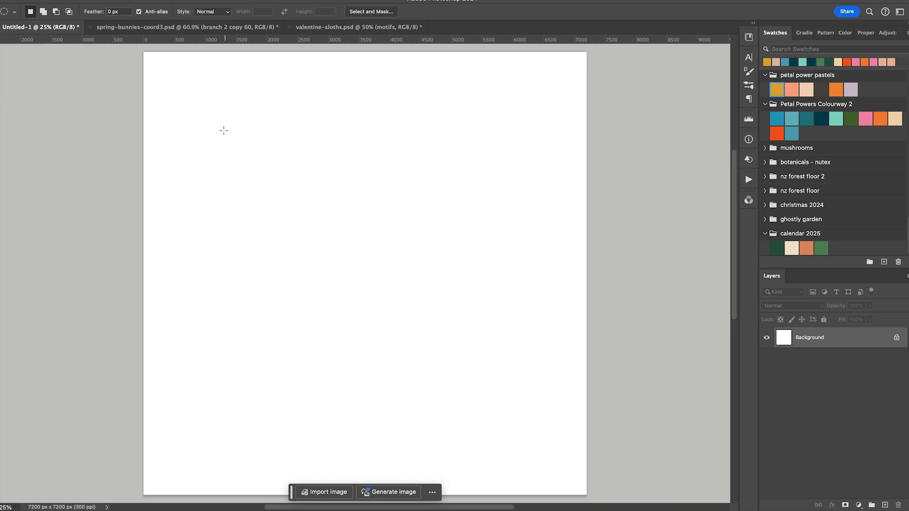
left_click_drag(225, 130, 372, 272)
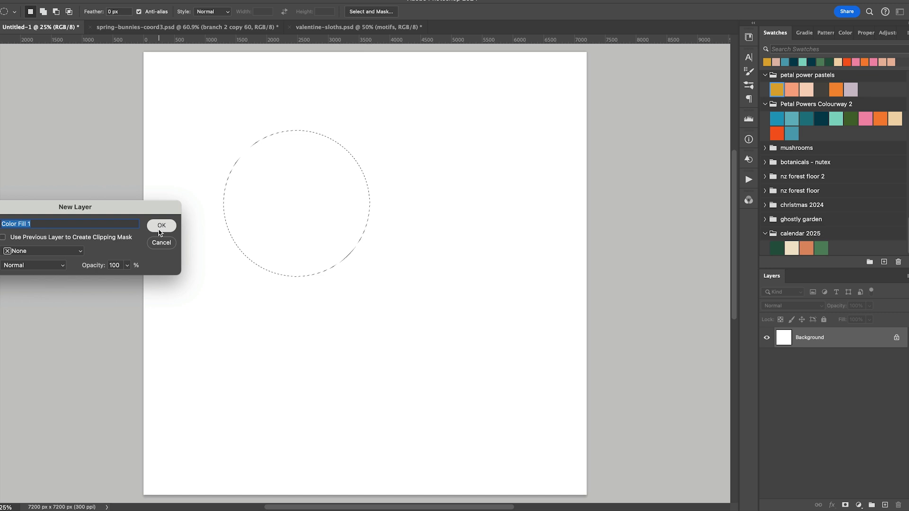
left_click(161, 226)
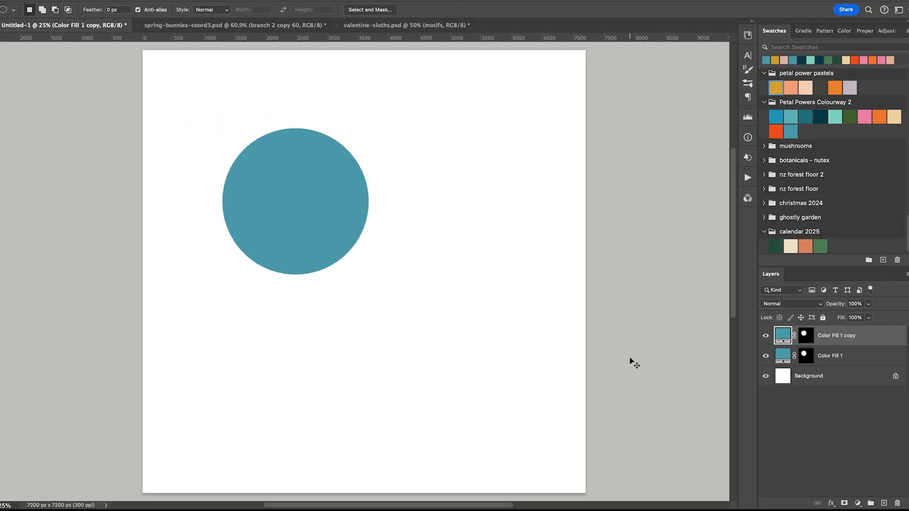
left_click_drag(295, 201, 457, 248)
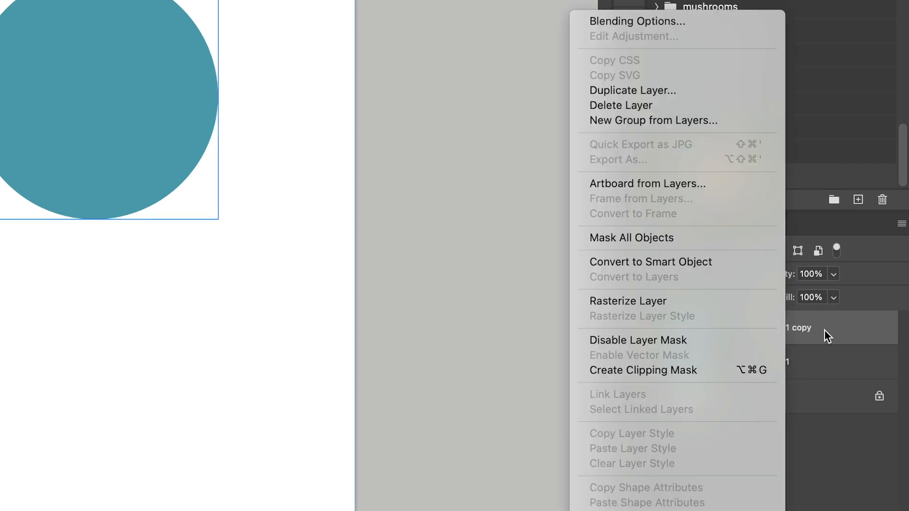
mouse_move(815, 336)
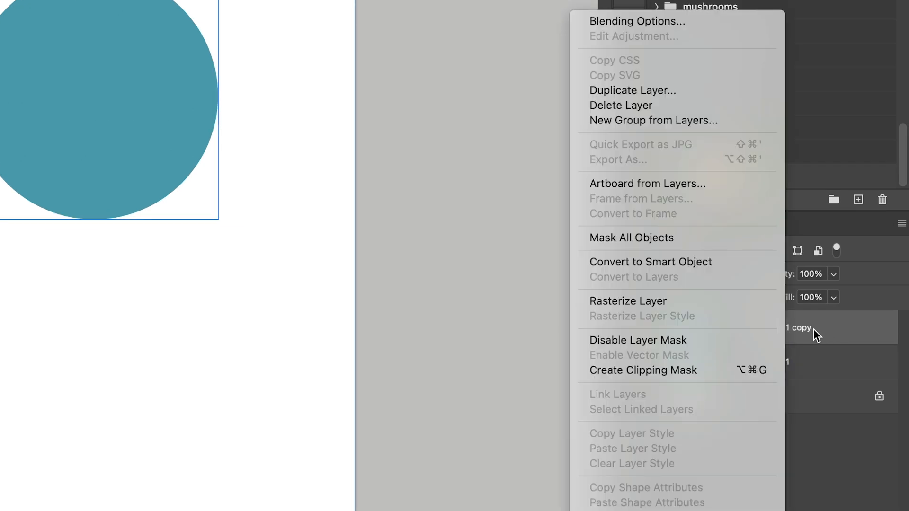
mouse_move(677, 266)
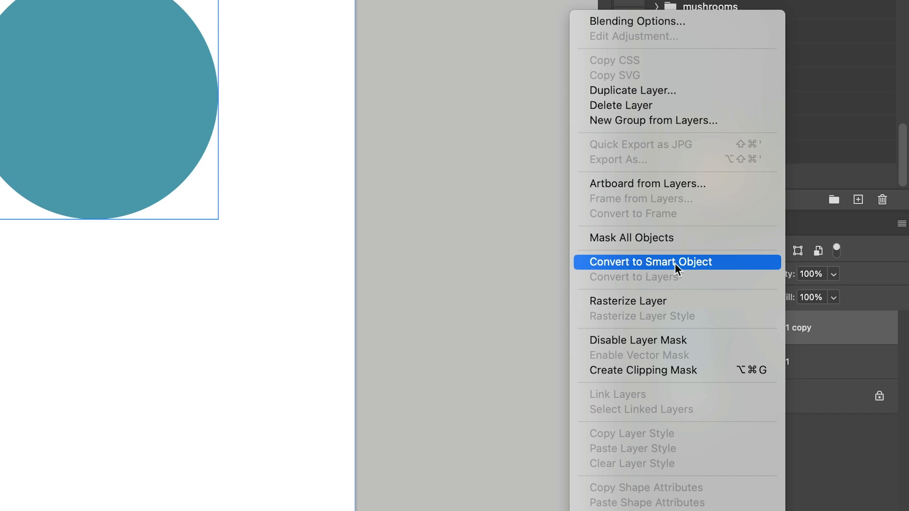
Step: Convert the Color Fill 1 copy layer into a smart object
left_click(650, 262)
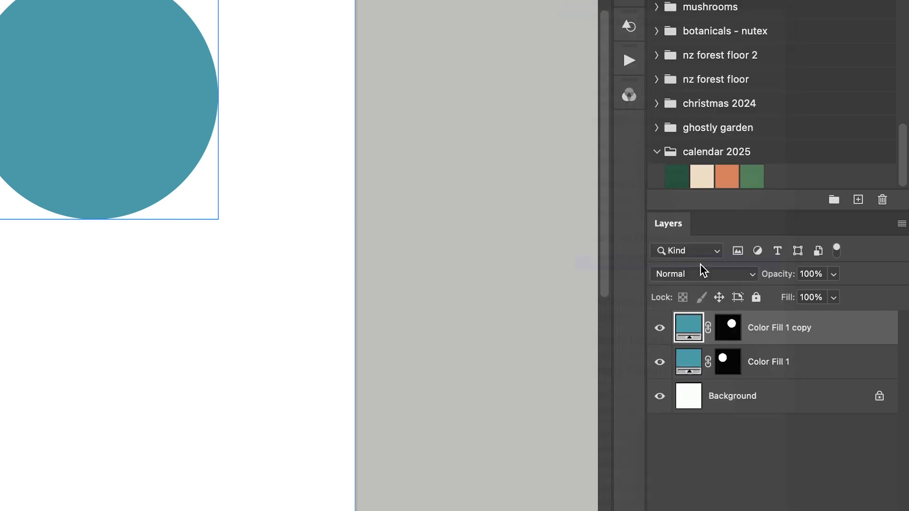
left_click(689, 328)
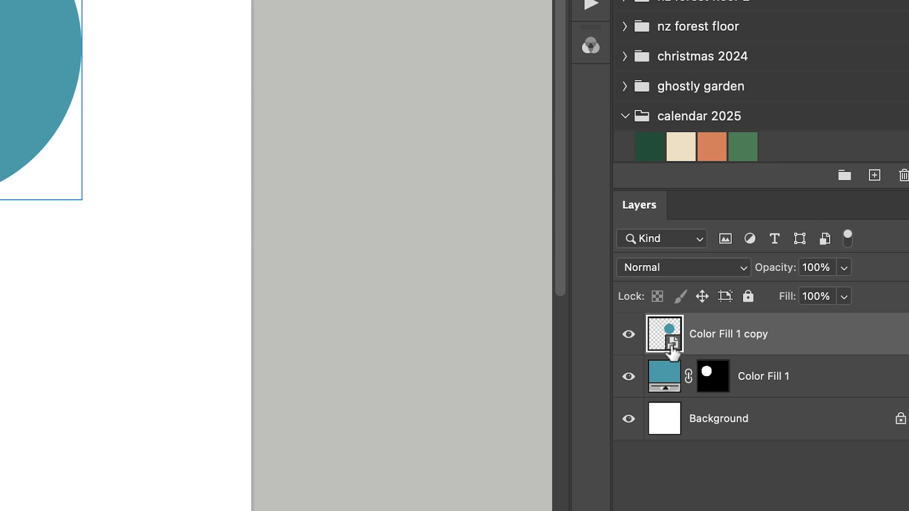
mouse_move(663, 376)
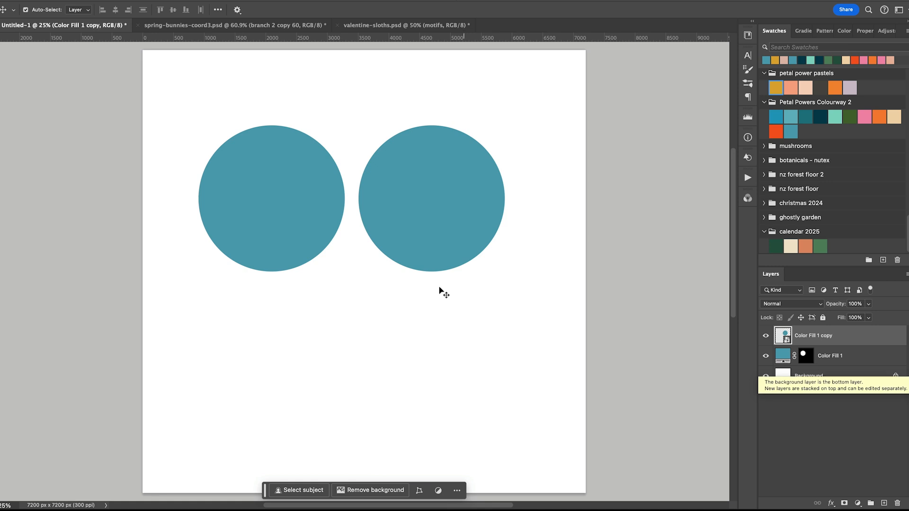
left_click(843, 356)
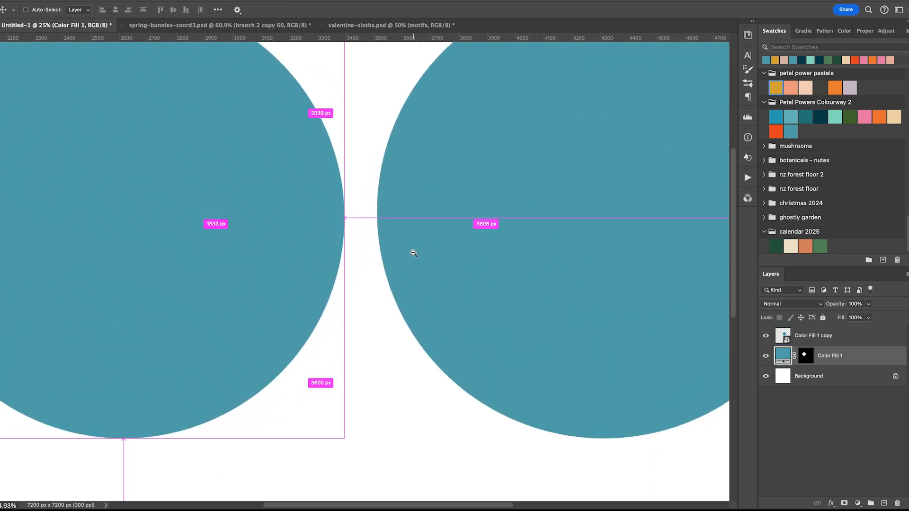
left_click(413, 254)
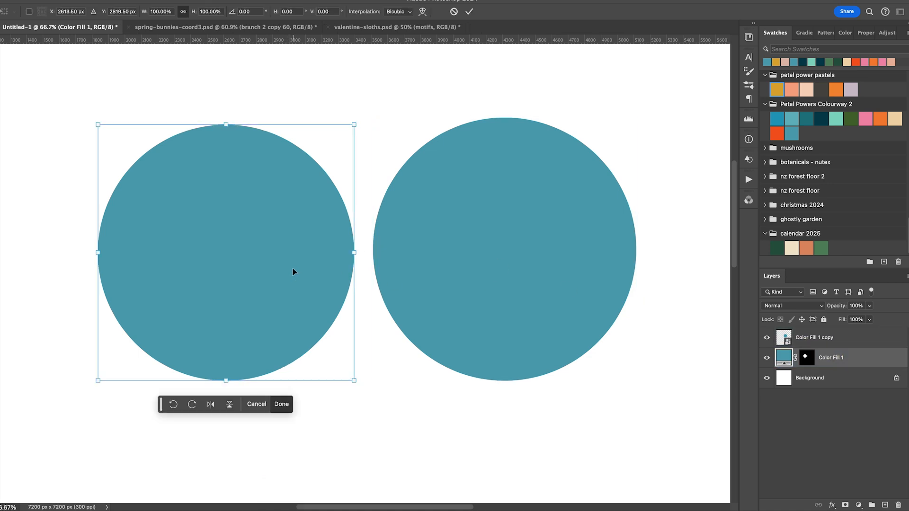
Step: Move the original circle left and shrink it, then scale the smart-object copy to about 82%
left_click_drag(354, 380, 266, 292)
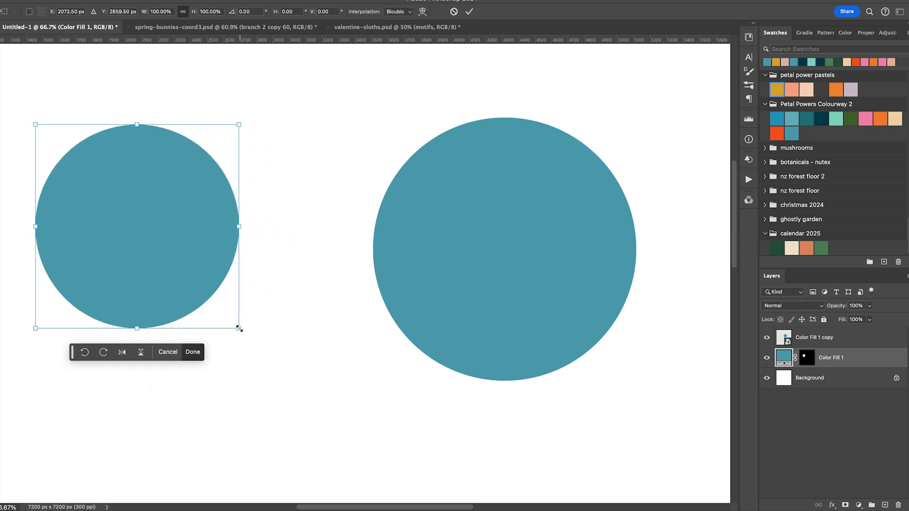
left_click_drag(240, 329, 359, 452)
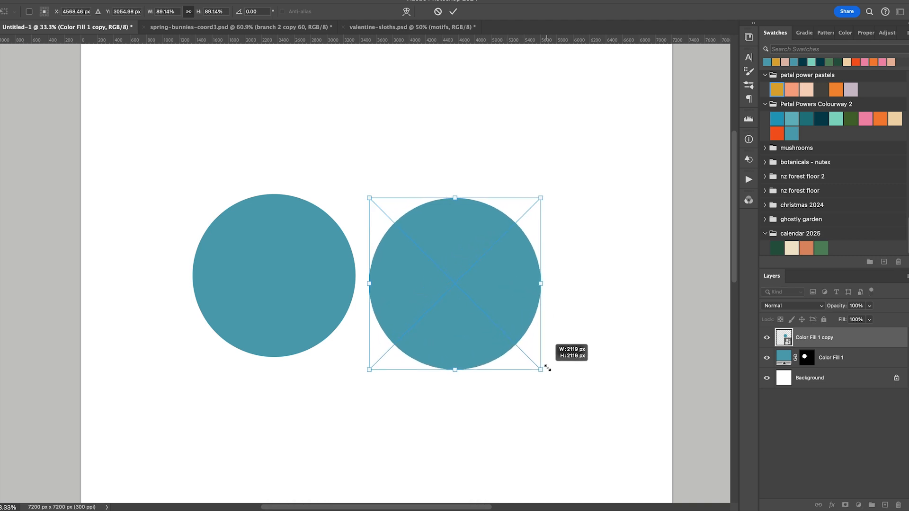
left_click_drag(545, 369, 566, 394)
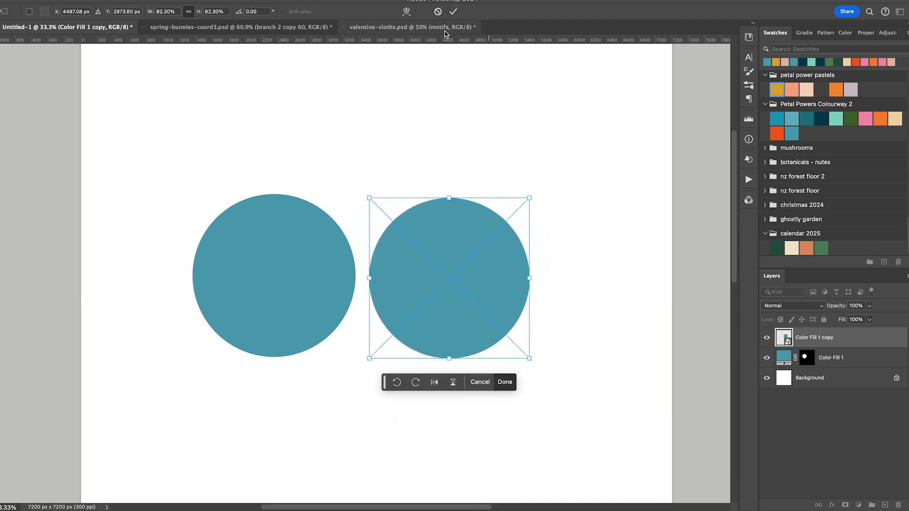
left_click_drag(529, 198, 553, 235)
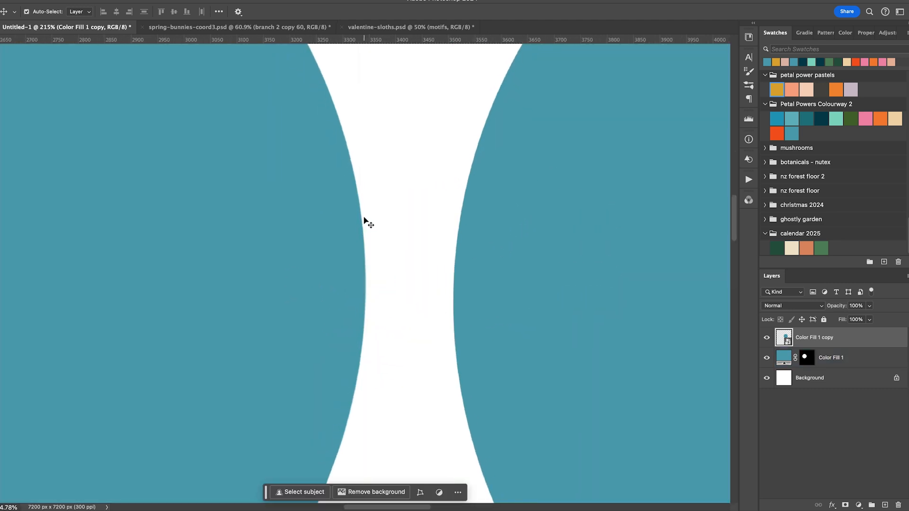
Step: Select the original Color Fill 1 circle layer while inspecting the gap between circles
left_click(831, 358)
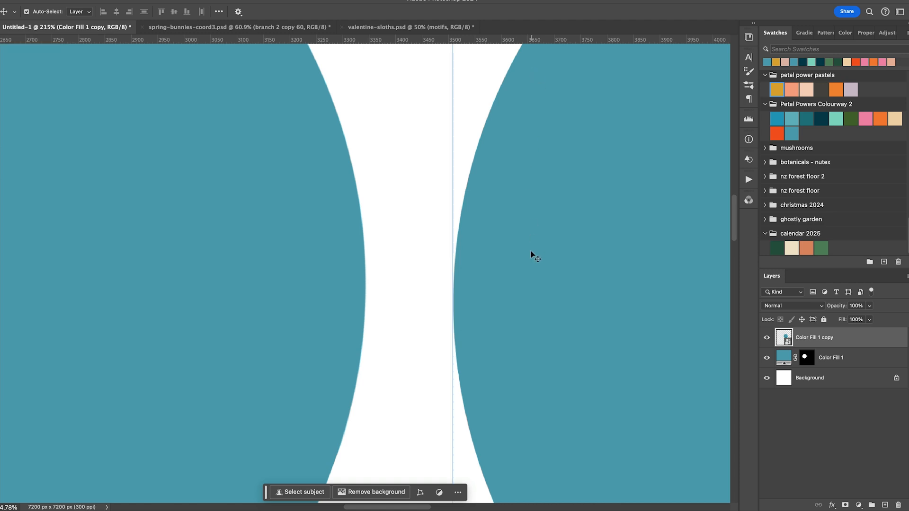
mouse_move(509, 247)
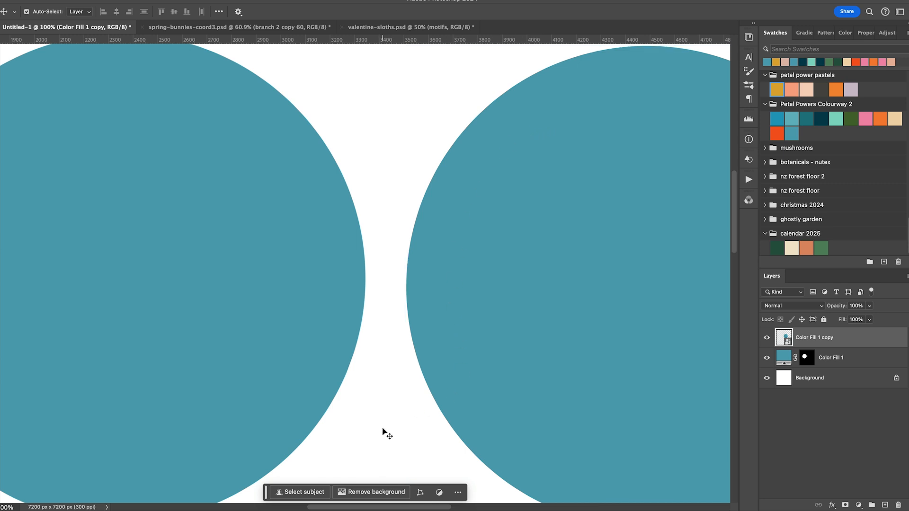
left_click(831, 358)
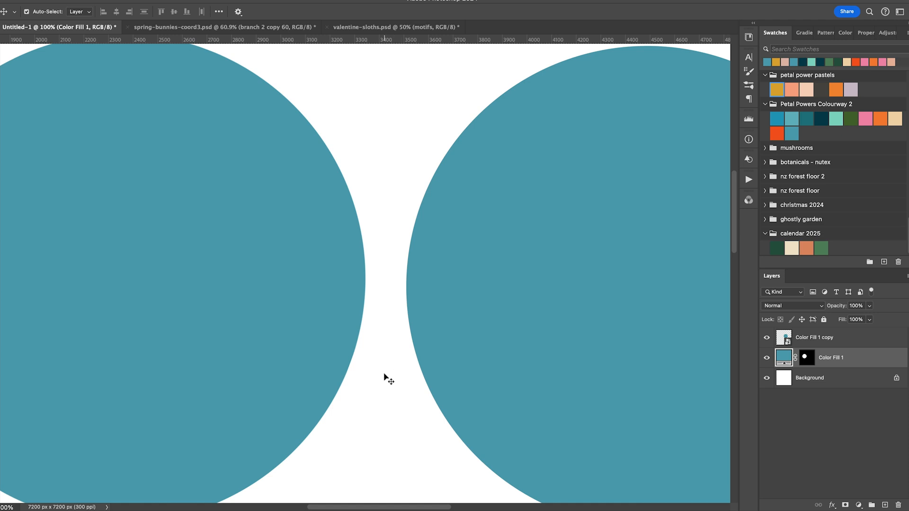
mouse_move(360, 366)
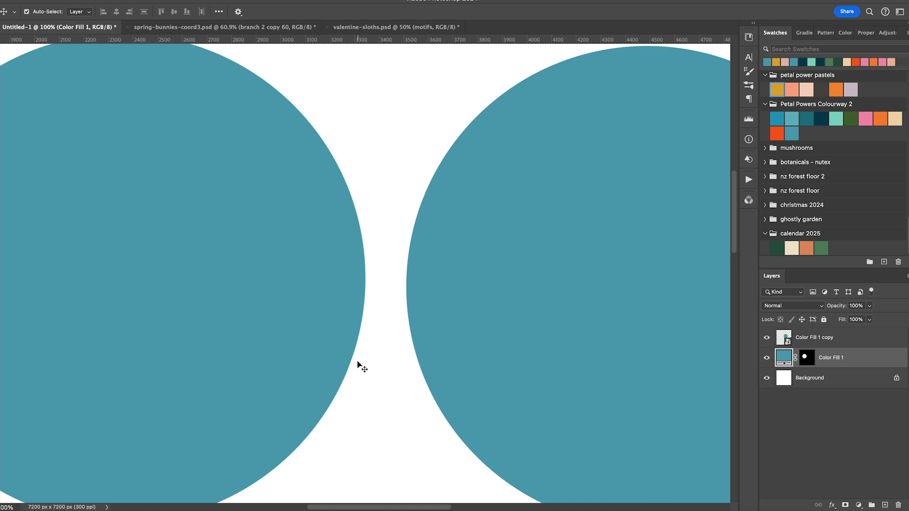
mouse_move(327, 312)
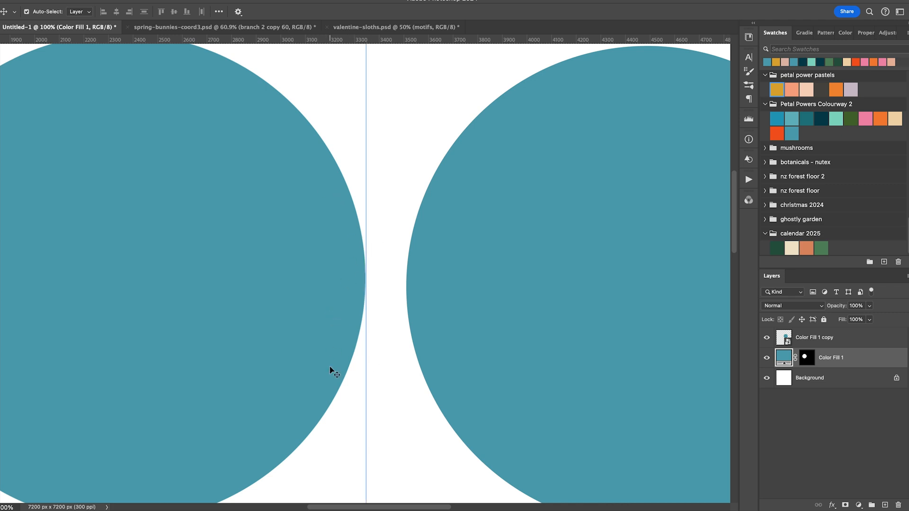
mouse_move(331, 342)
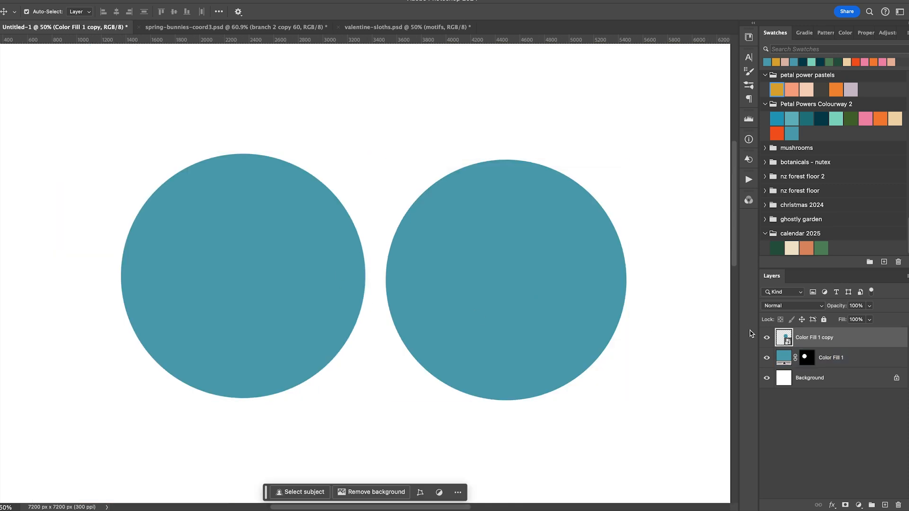
Step: Delete the original fill circle, then shrink the smart-object circle and commit the transform
left_click(830, 357)
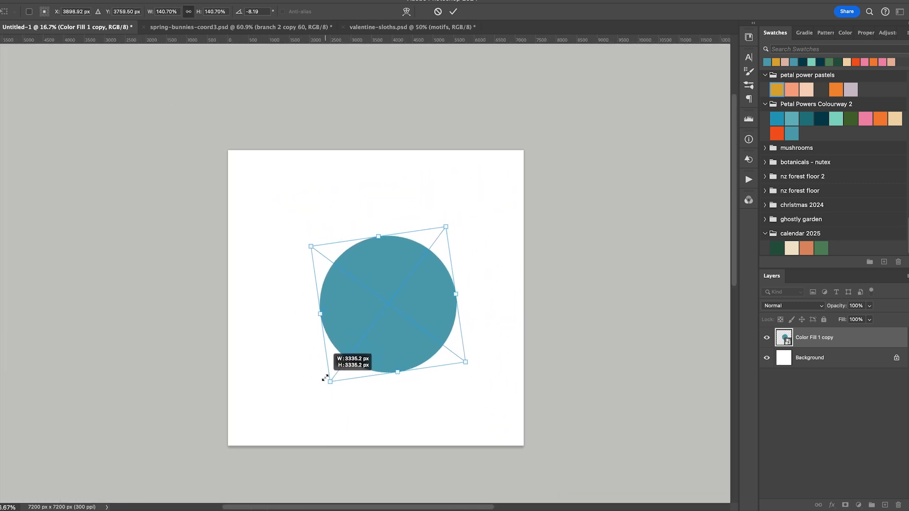
left_click_drag(329, 375, 358, 342)
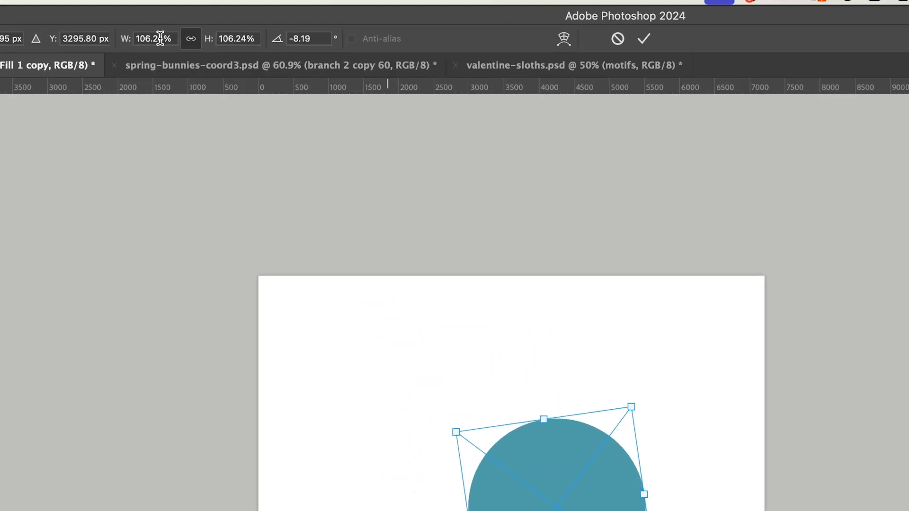
mouse_move(232, 39)
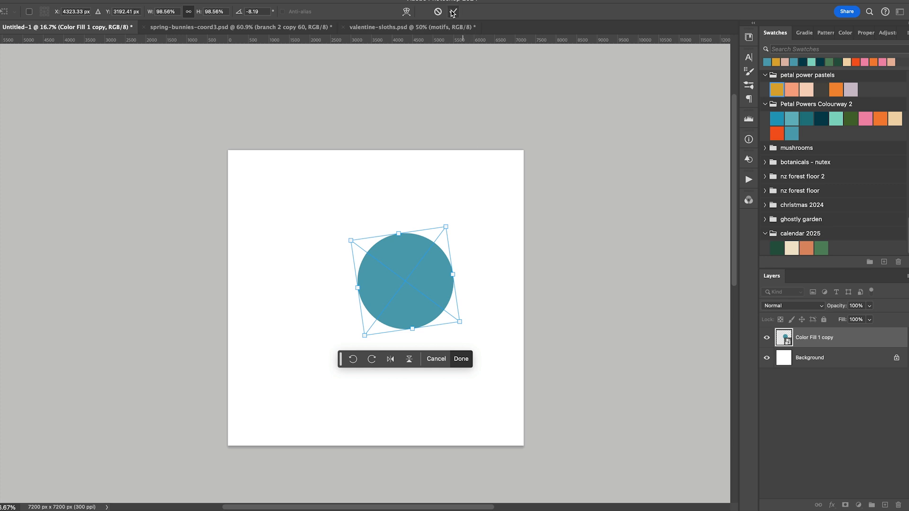
left_click(461, 359)
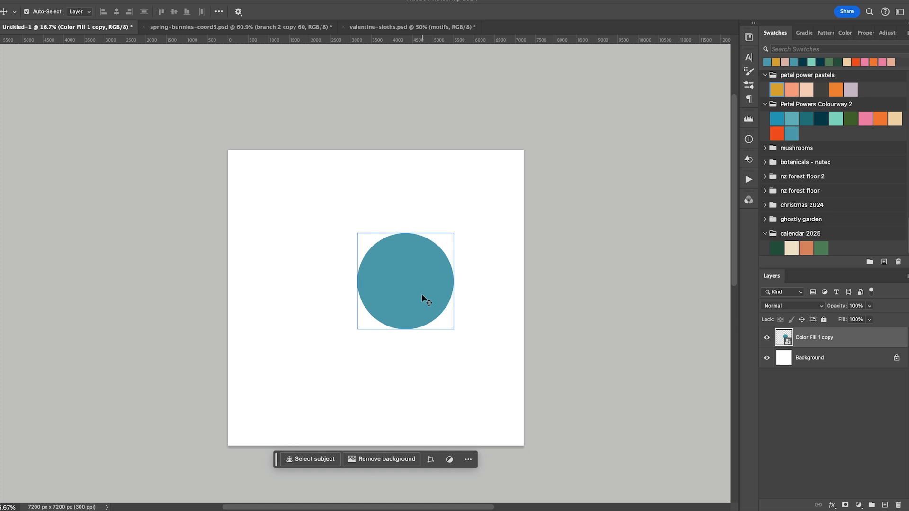
mouse_move(415, 304)
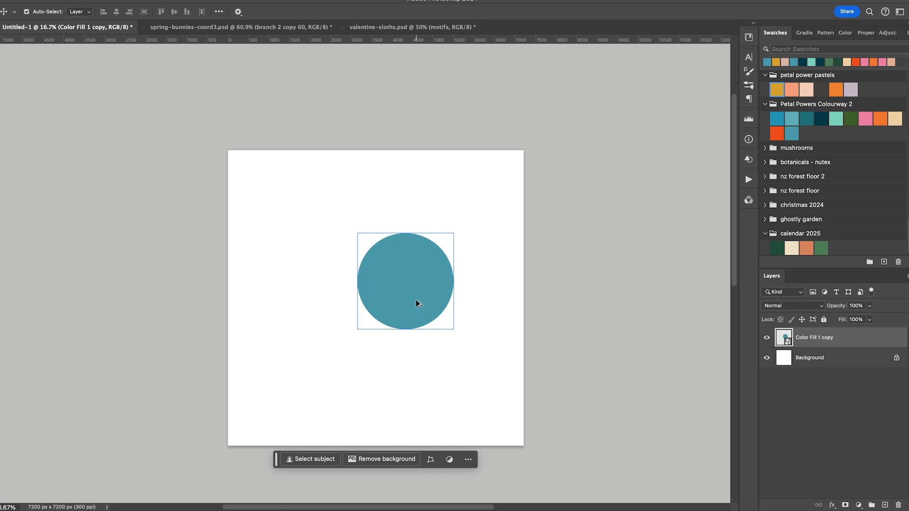
Step: Alt-drag copies of the circle smart object into the remaining two-by-two grid positions
left_click_drag(406, 281, 302, 225)
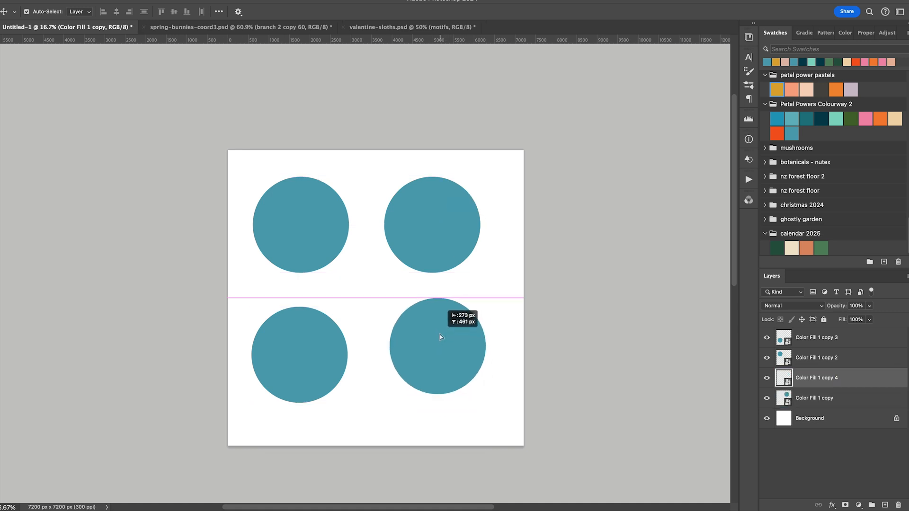
left_click(440, 337)
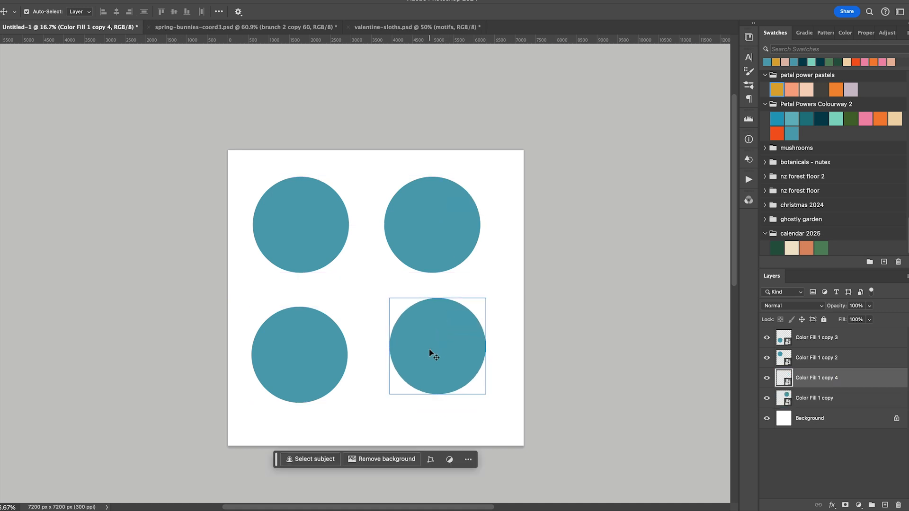
mouse_move(448, 351)
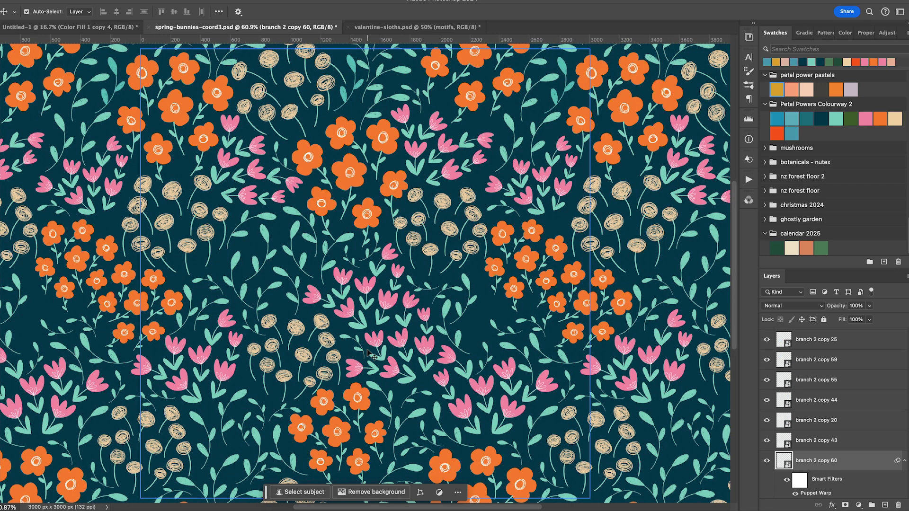
mouse_move(381, 339)
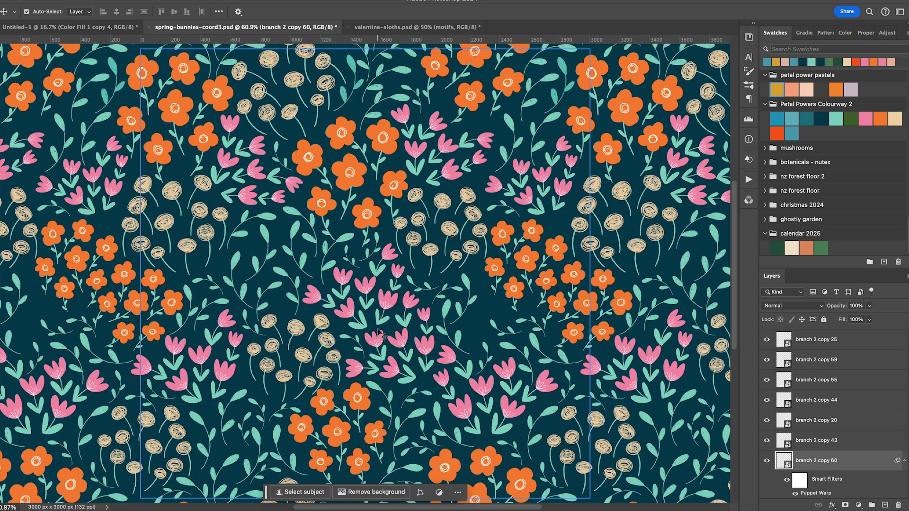
Step: Open the circle smart object's contents, fill it with the pink swatch, and save the .psb
left_click(816, 339)
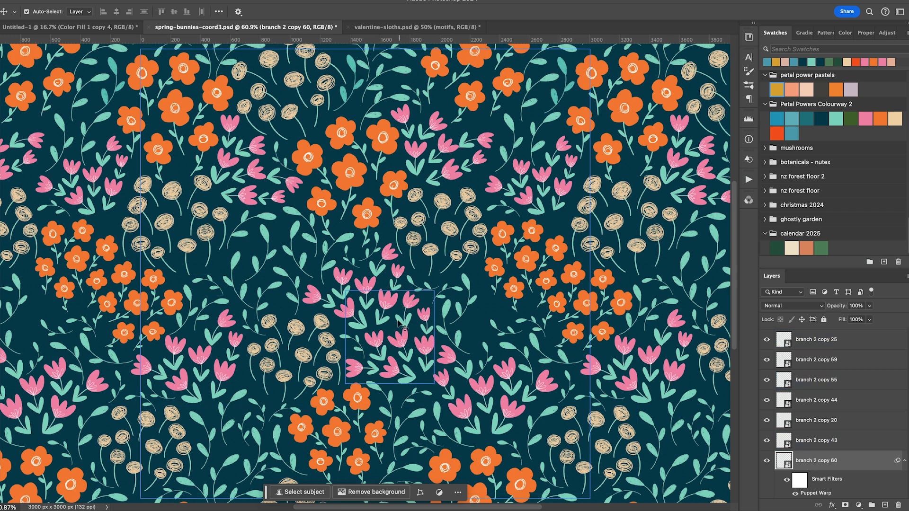
left_click(64, 27)
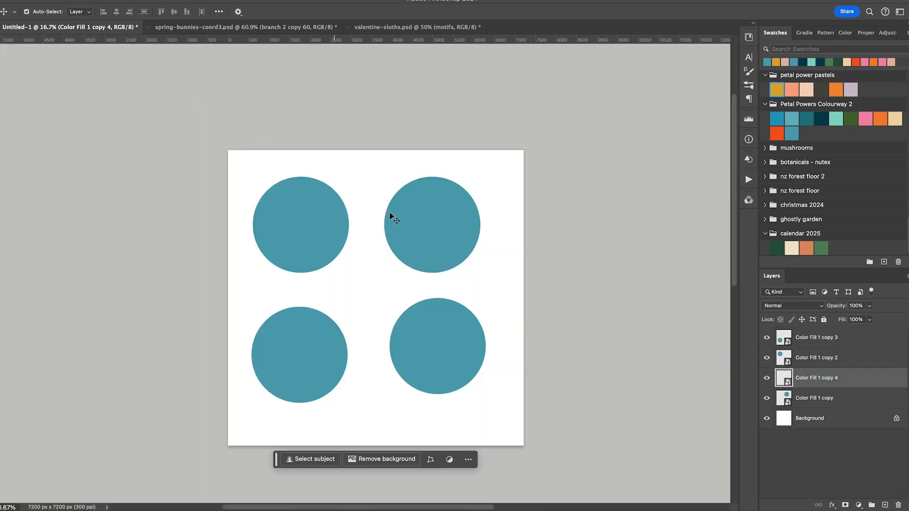
left_click(431, 227)
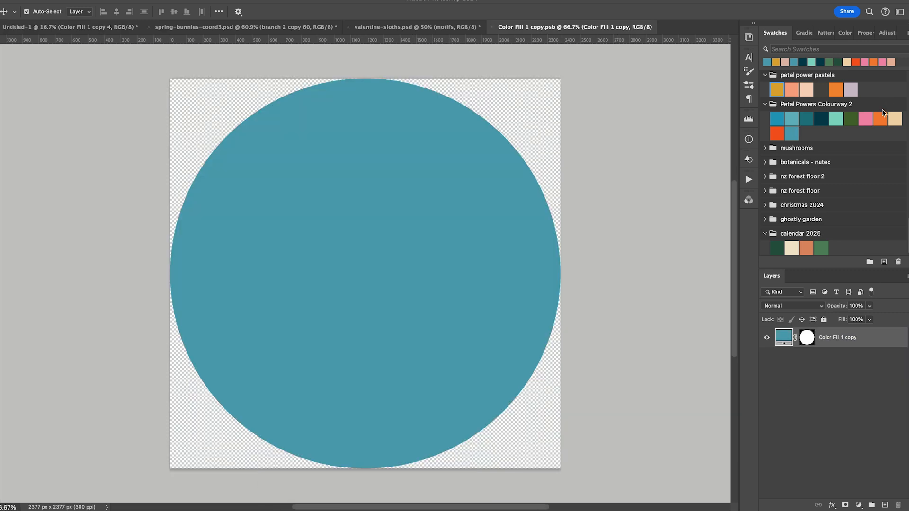
left_click(868, 120)
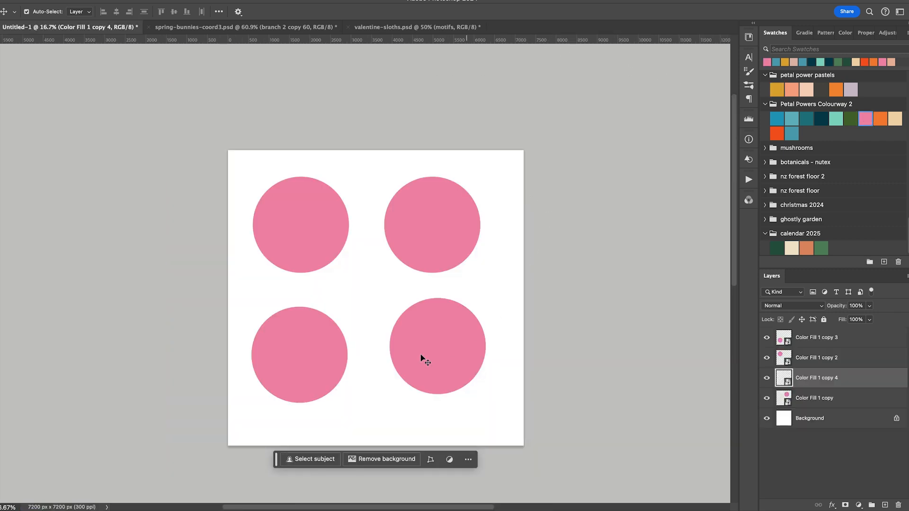
mouse_move(400, 295)
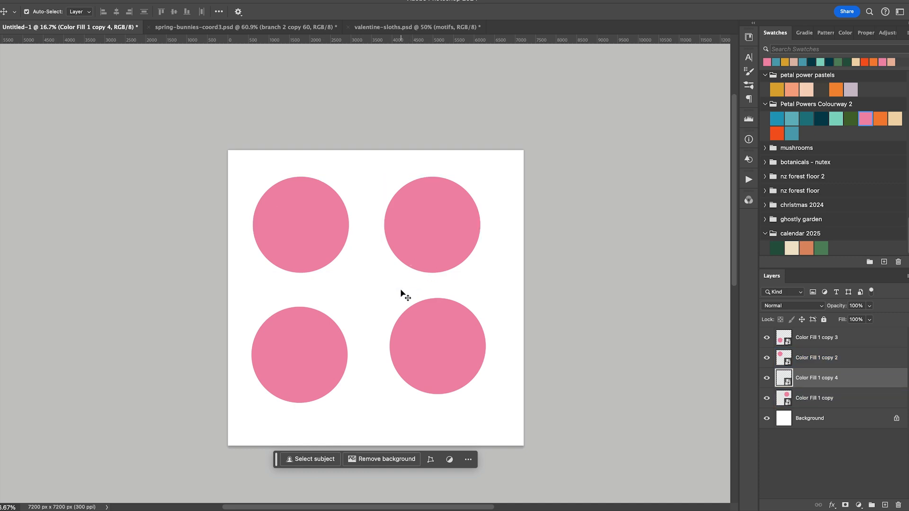
mouse_move(247, 44)
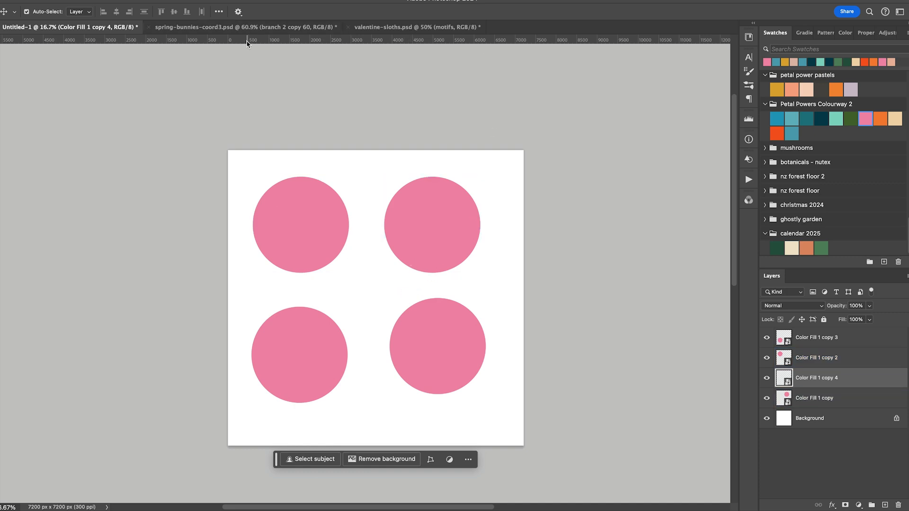
left_click(214, 26)
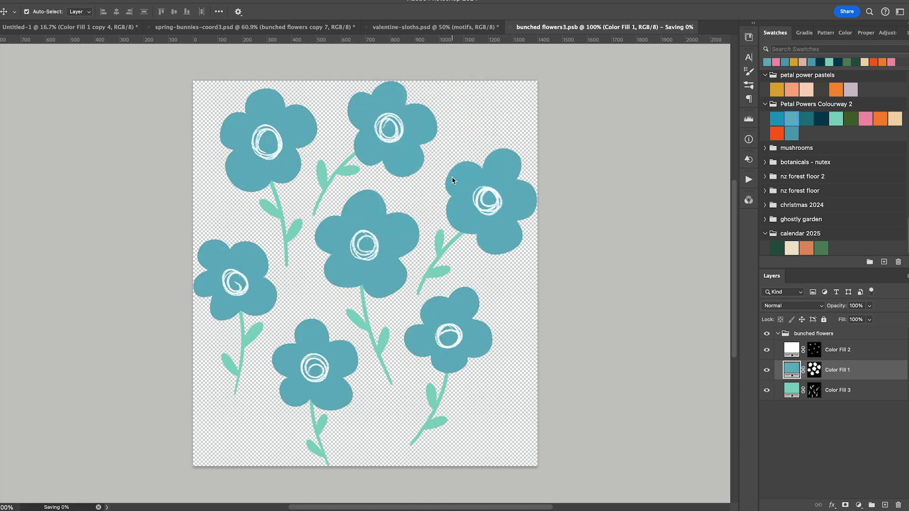
Step: Close the edited bunched-flowers .psb to return to spring-bunnies-coord3.psd
left_click(234, 27)
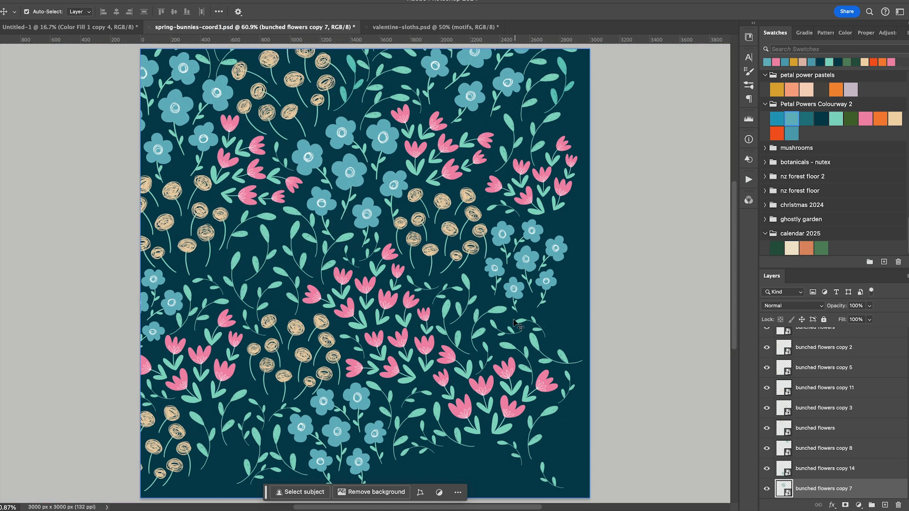
mouse_move(494, 320)
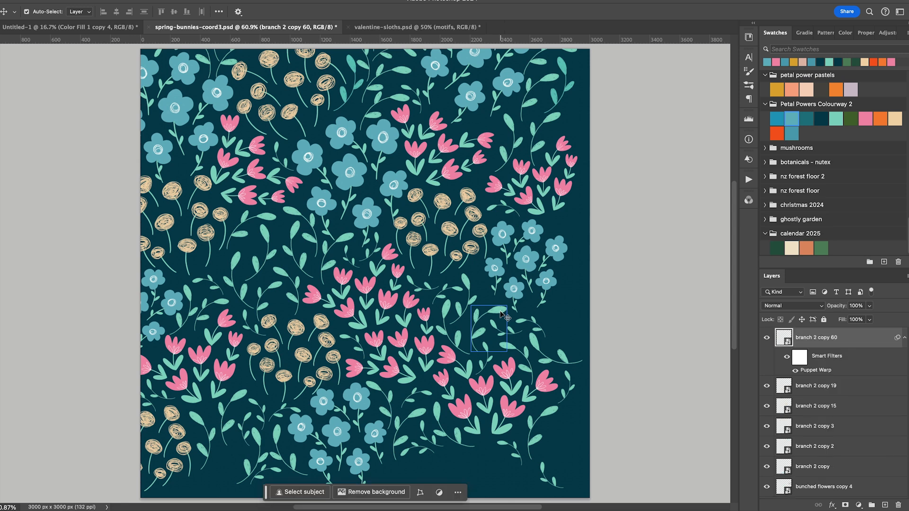
left_click_drag(489, 329, 557, 348)
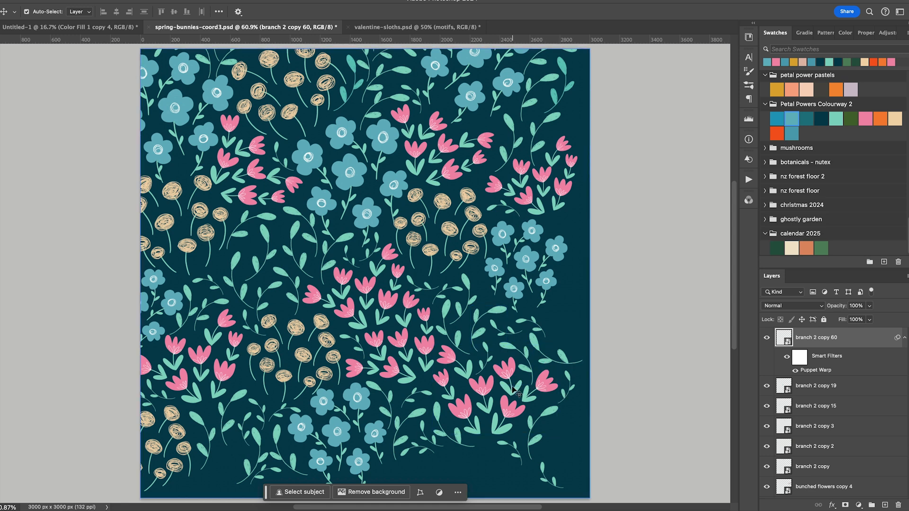
mouse_move(298, 232)
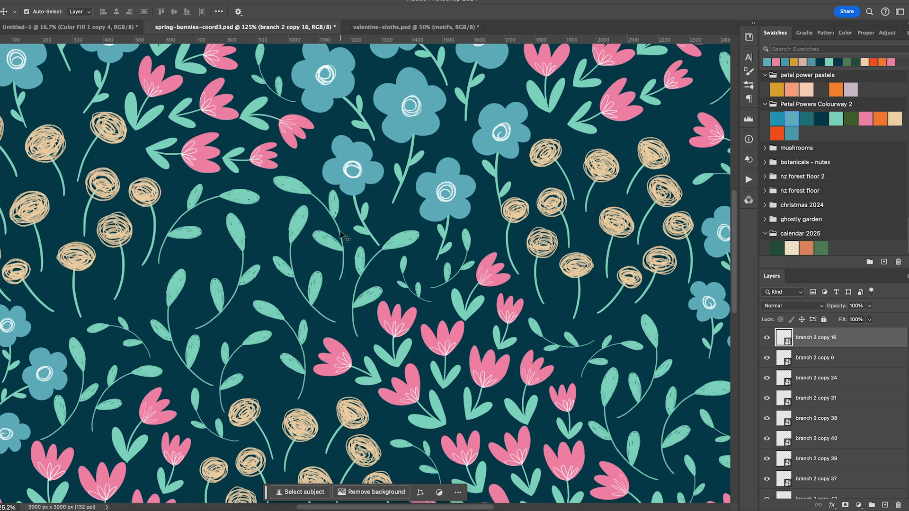
mouse_move(296, 233)
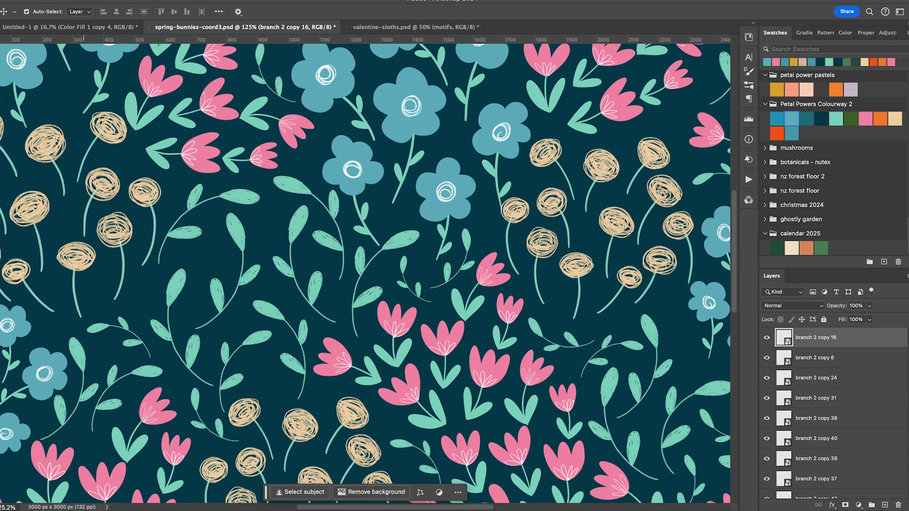
left_click(14, 3)
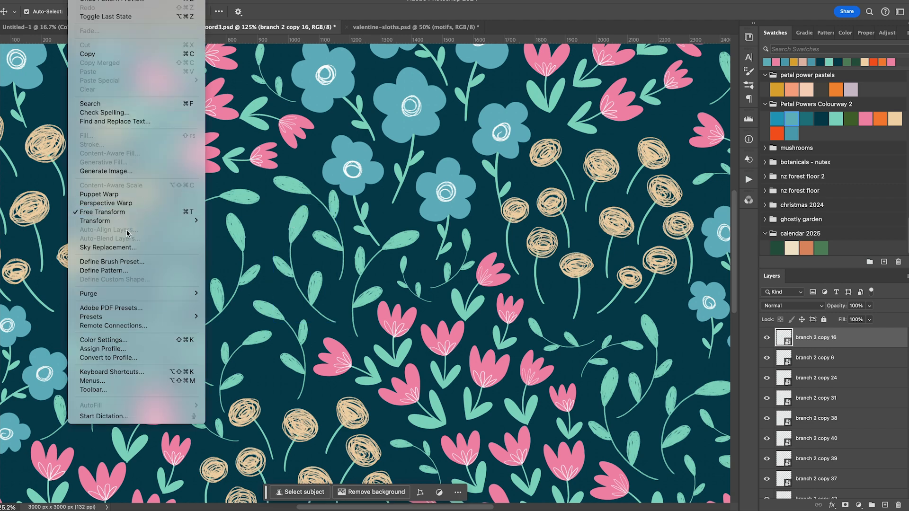
mouse_move(122, 198)
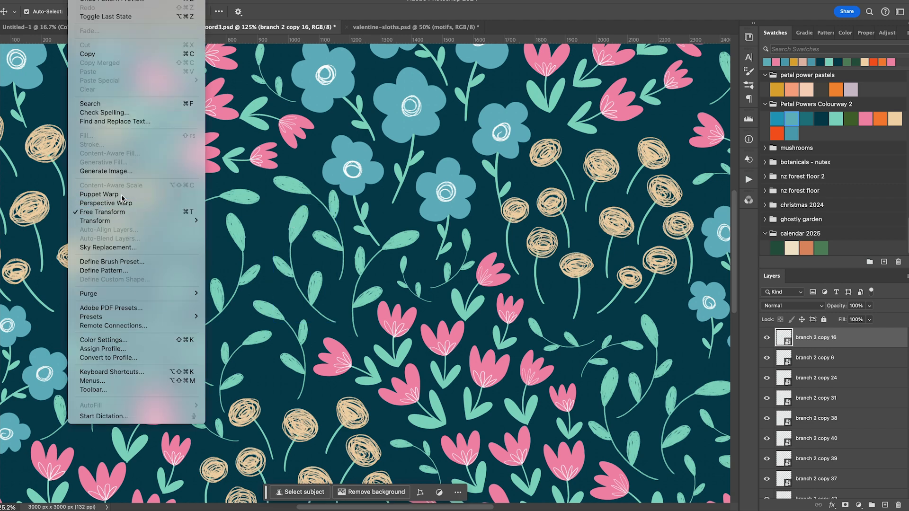
left_click(99, 194)
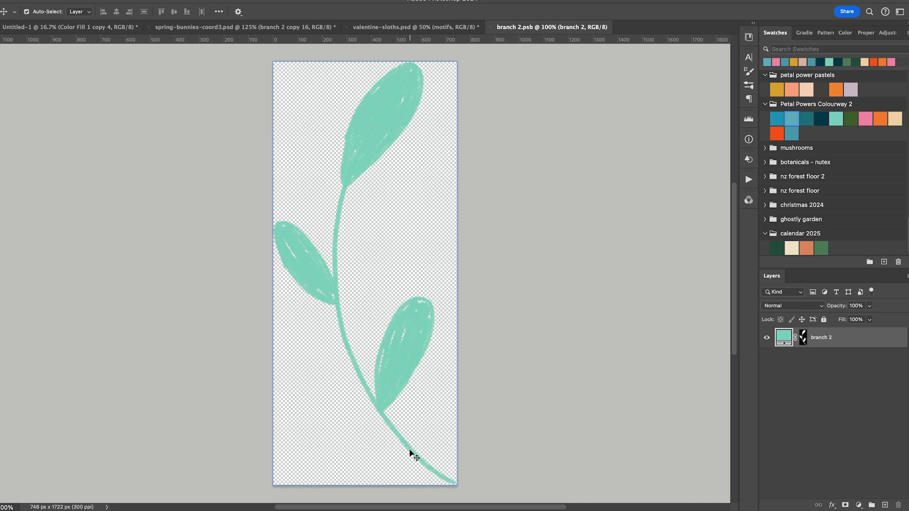
mouse_move(493, 29)
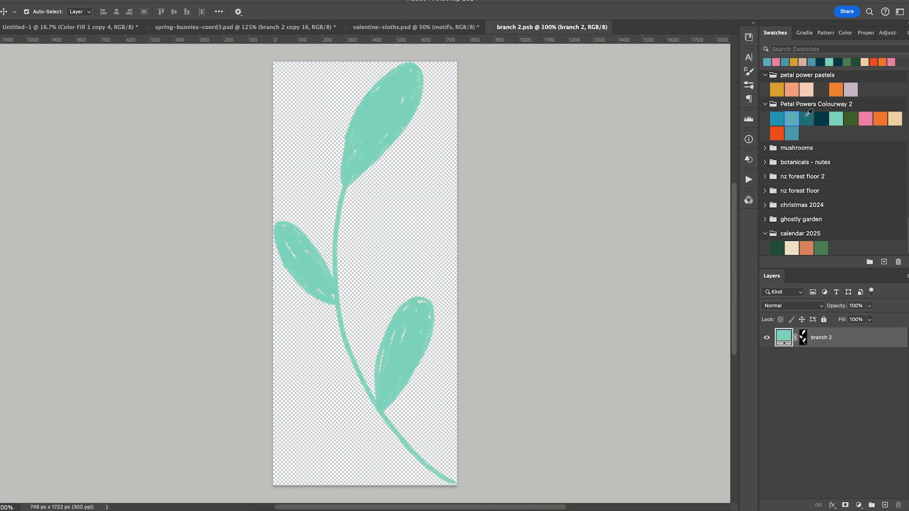
mouse_move(801, 120)
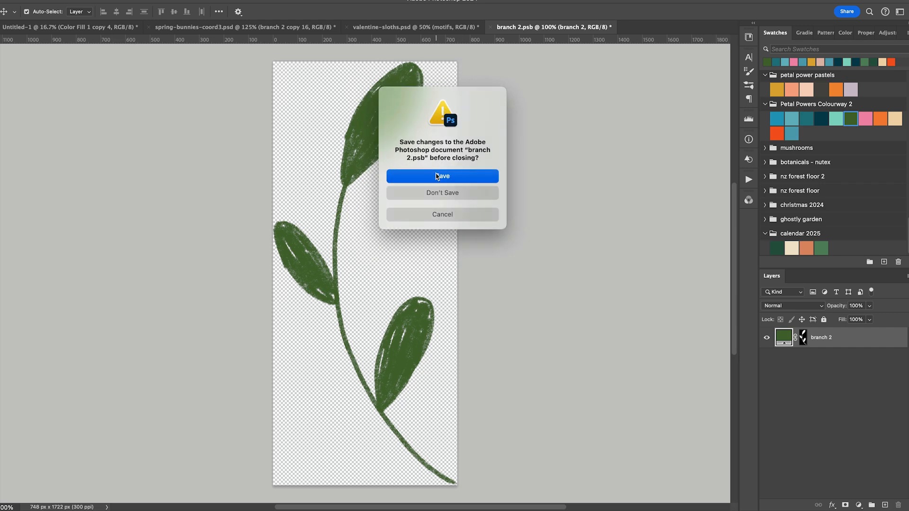
Step: Save the dark green branch 2.psb as it closes
left_click(442, 177)
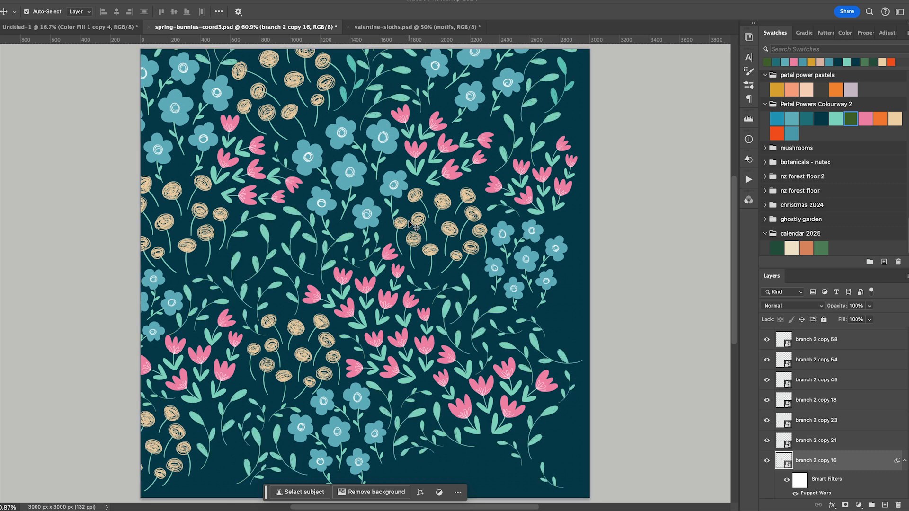
mouse_move(406, 27)
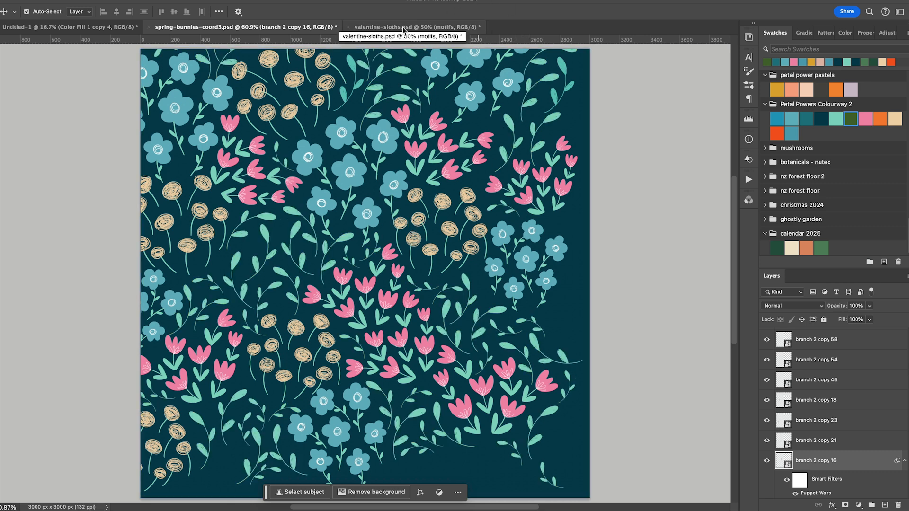
Step: Open the motifs smart object from valentine-sloths.psd and inspect its leaves and hearts layers
left_click(400, 25)
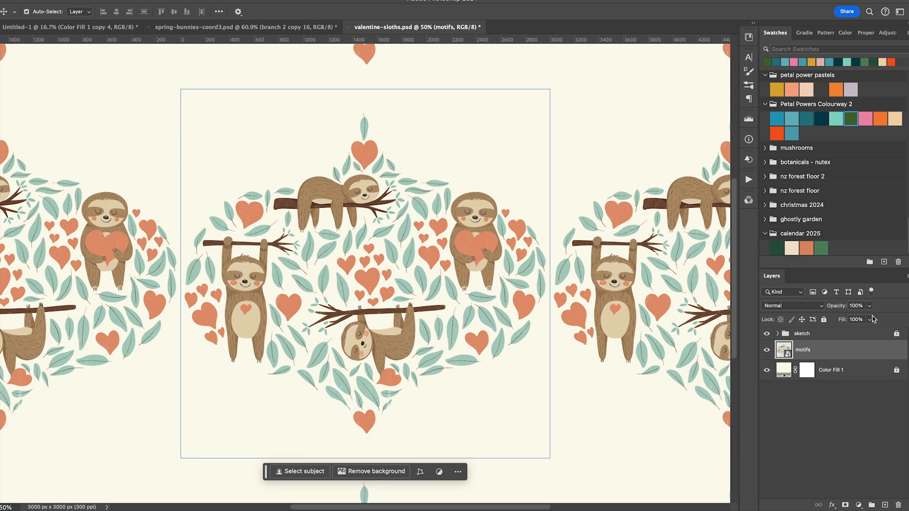
left_click(803, 350)
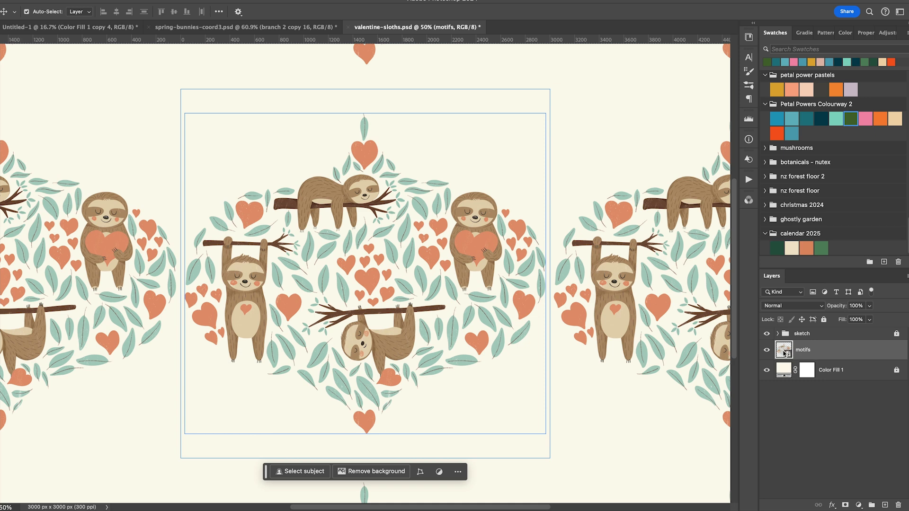
double_click(783, 350)
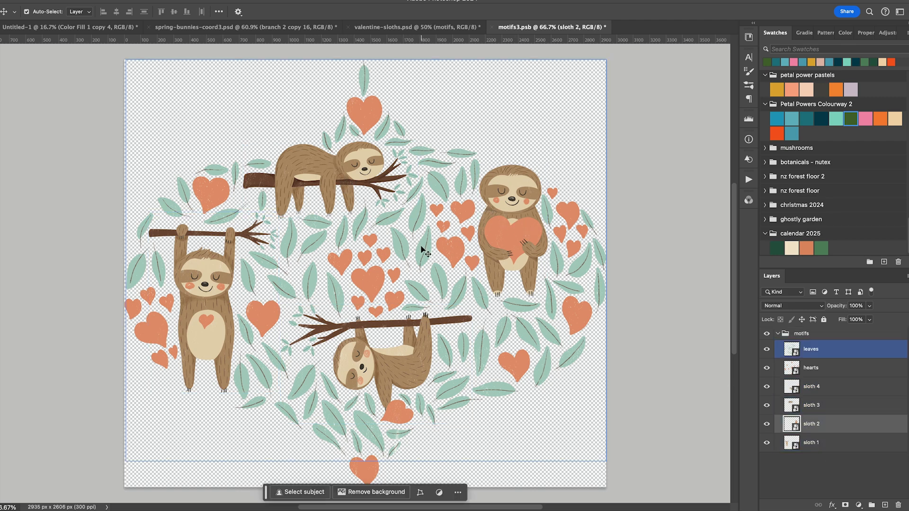
left_click(811, 367)
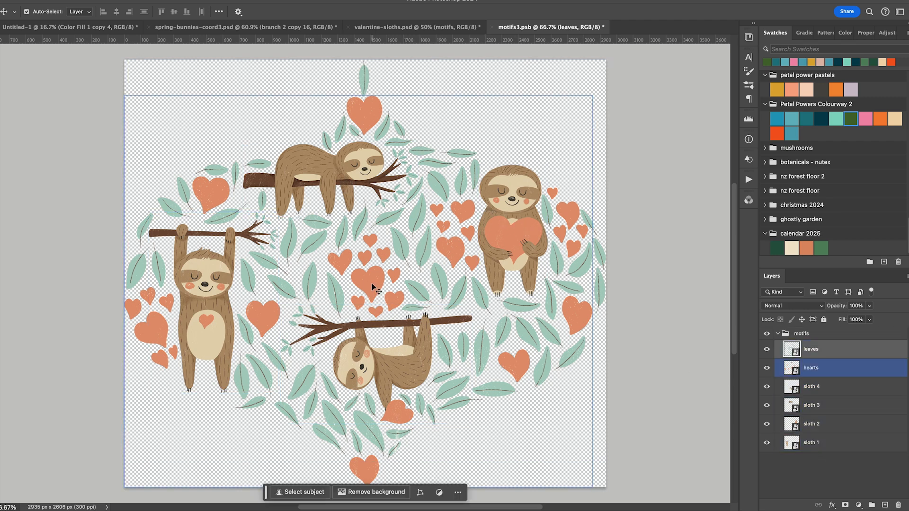
left_click(811, 368)
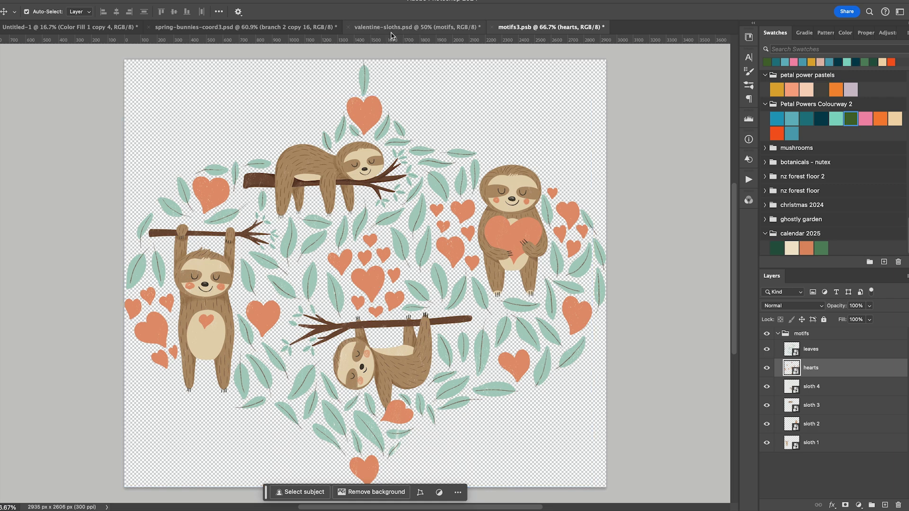
Step: Return to valentine-sloths.psd and select the motifs layer
left_click(417, 27)
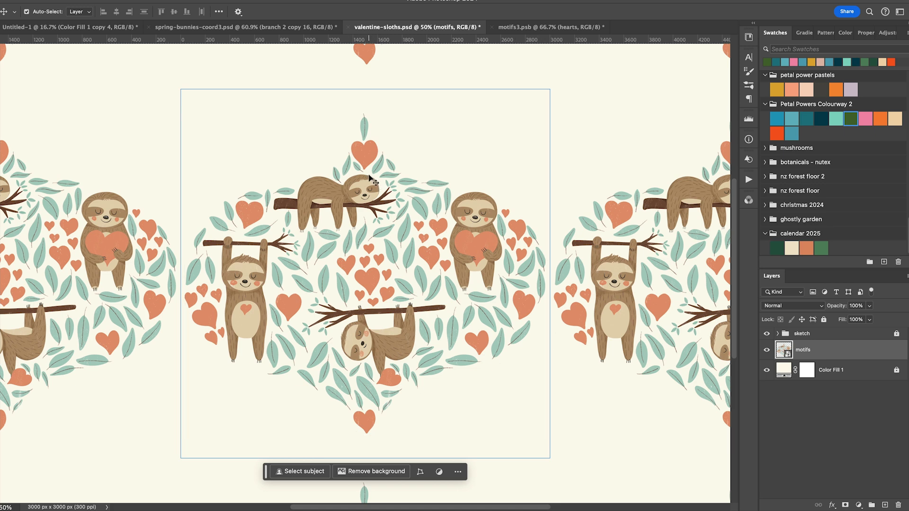
left_click(816, 350)
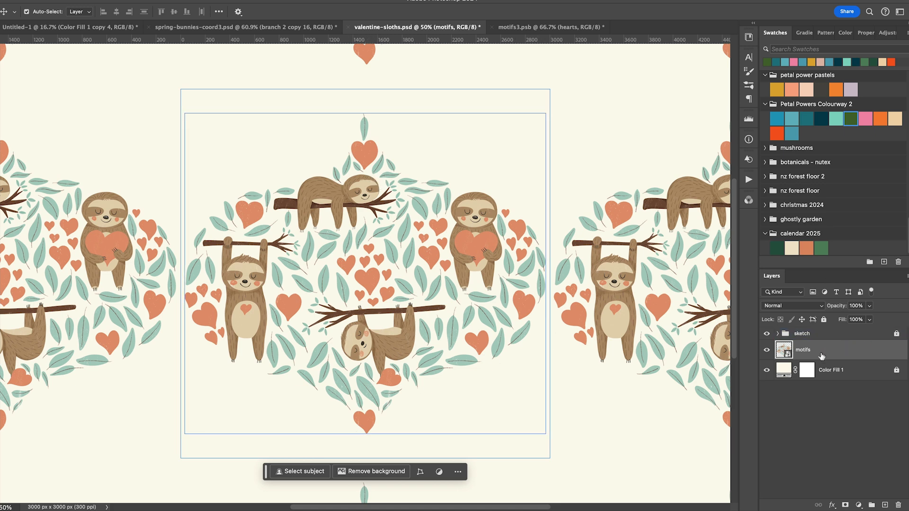
left_click(767, 350)
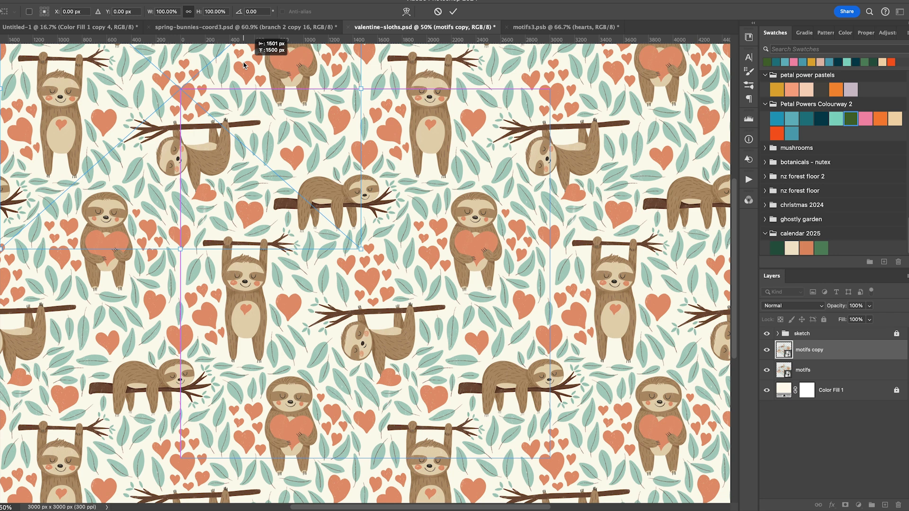
Step: Commit the half-canvas offset of the motifs copy, then select the original and copy layers
left_click(458, 13)
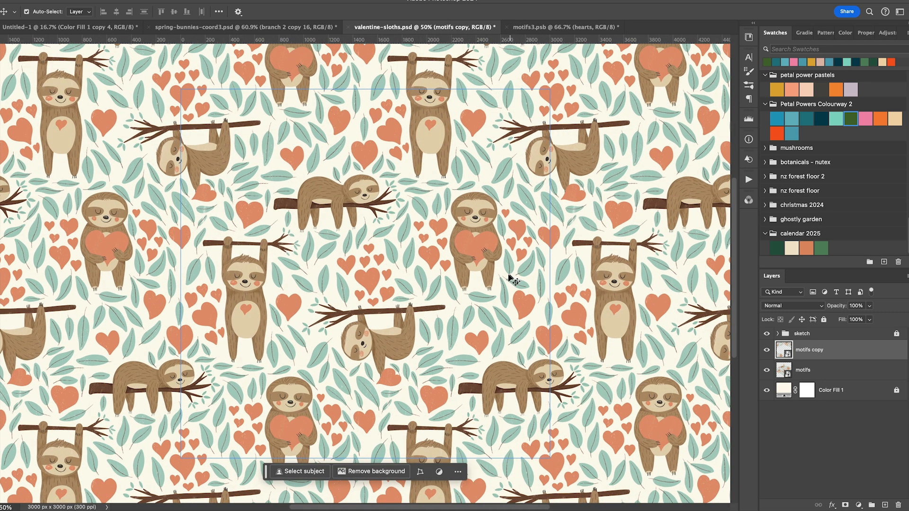
mouse_move(488, 204)
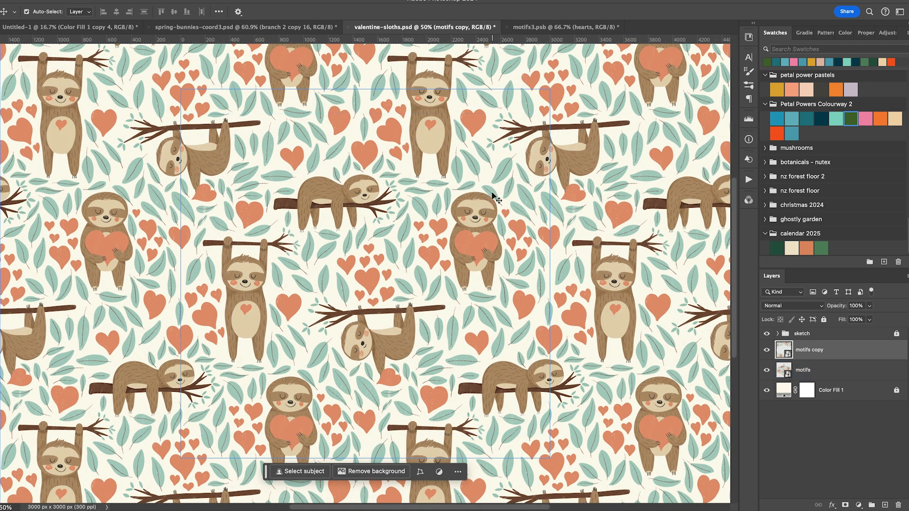
left_click(803, 370)
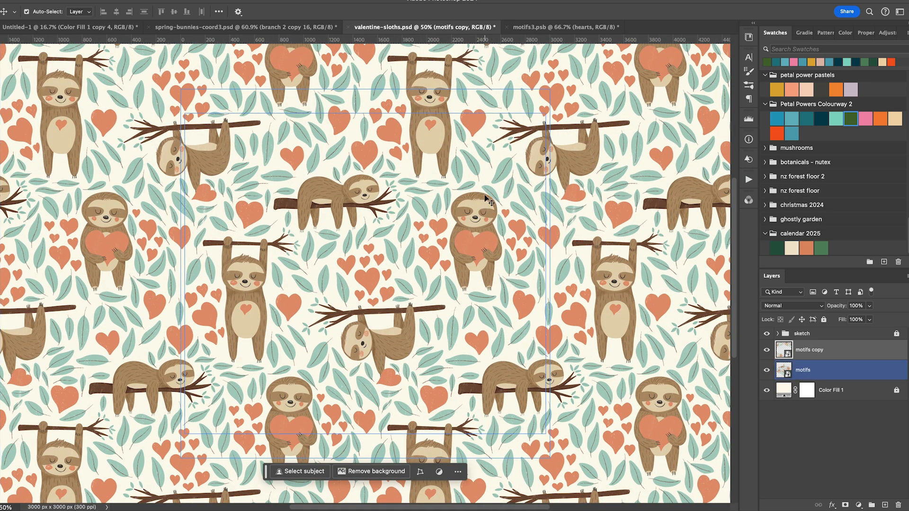
mouse_move(480, 251)
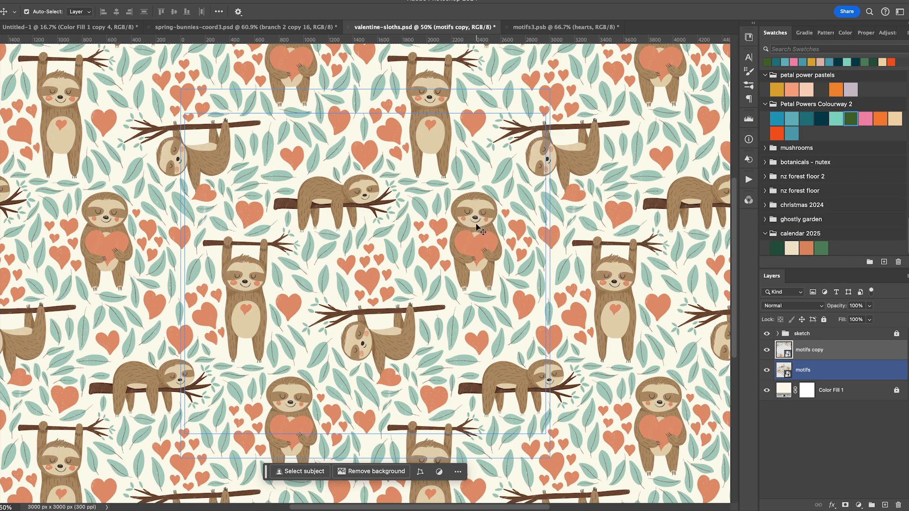
left_click(831, 350)
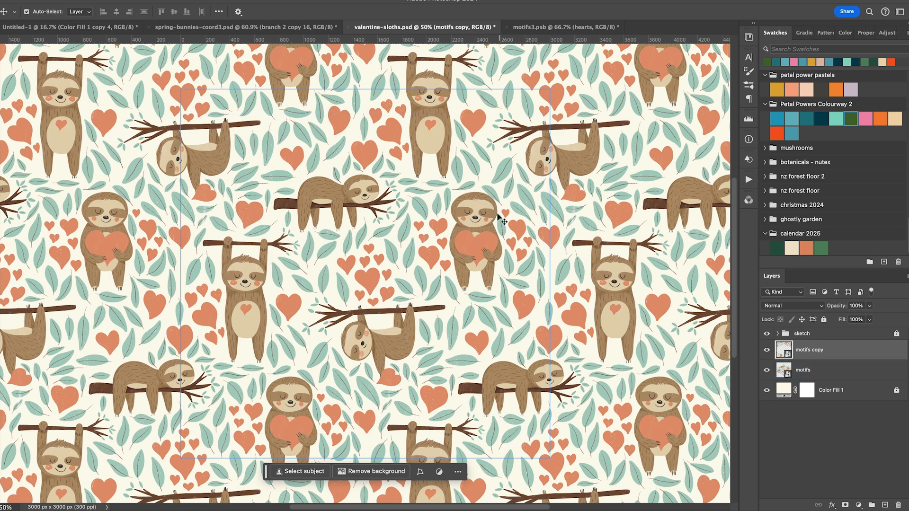
mouse_move(292, 435)
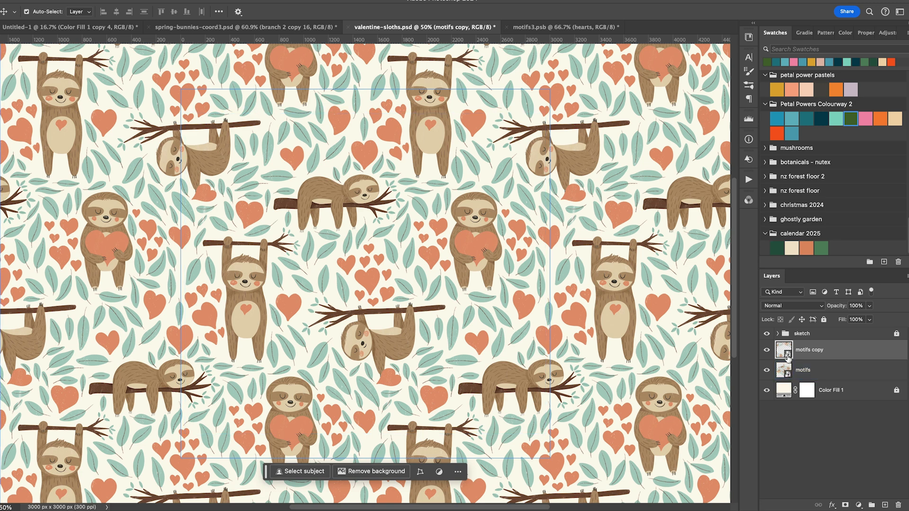
Step: Shrink the heart-hugging sloth in motifs3.psb, then close the file and save changes
left_click(559, 27)
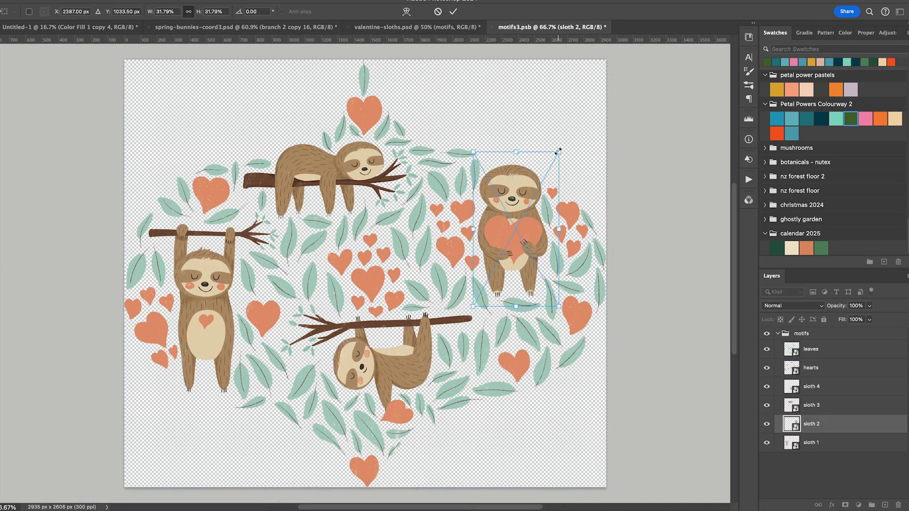
left_click_drag(558, 150, 544, 161)
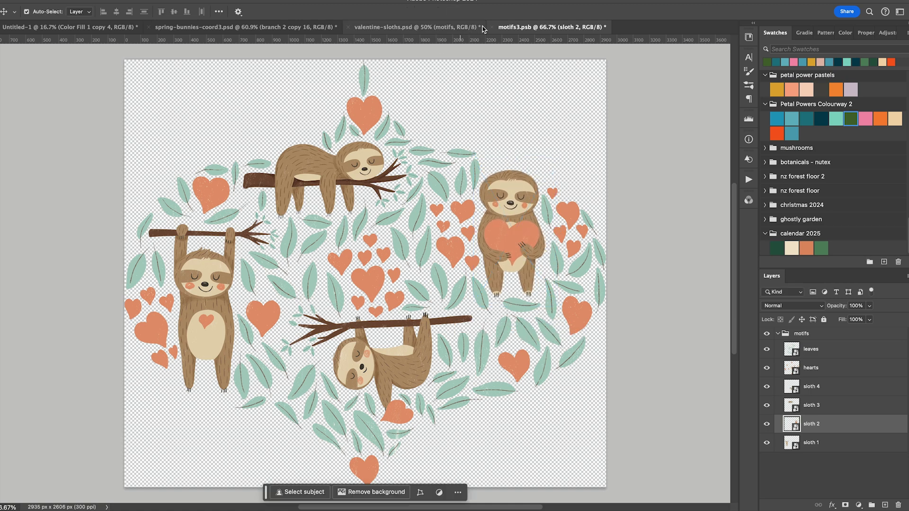
left_click(811, 349)
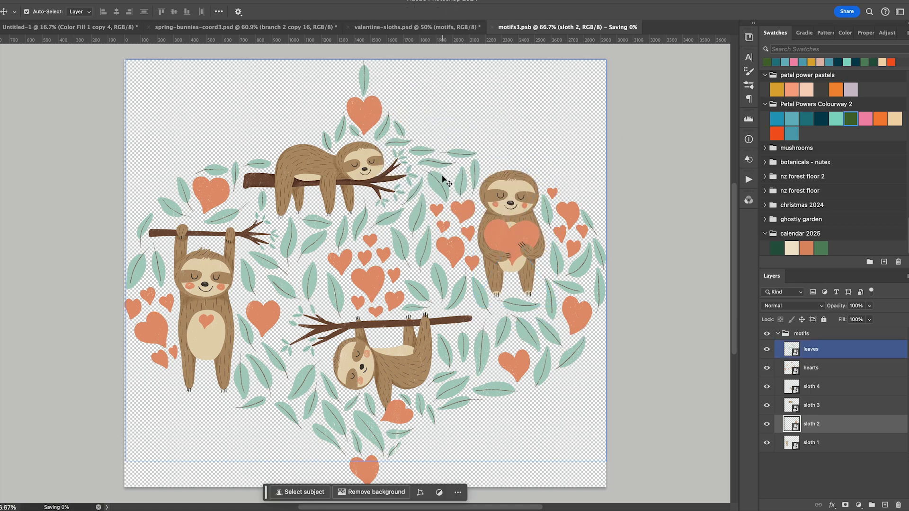
left_click(417, 27)
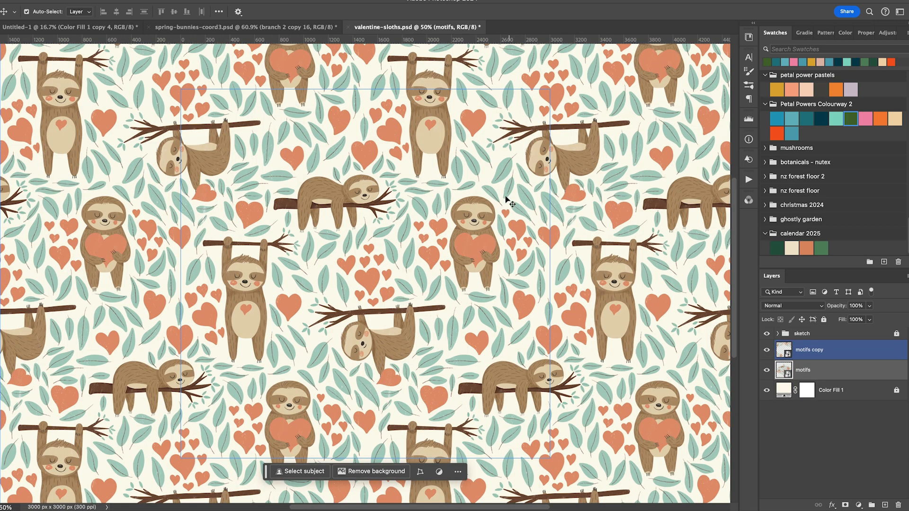
Step: Select the motifs layers in the updated Valentine sloths pattern
left_click(816, 370)
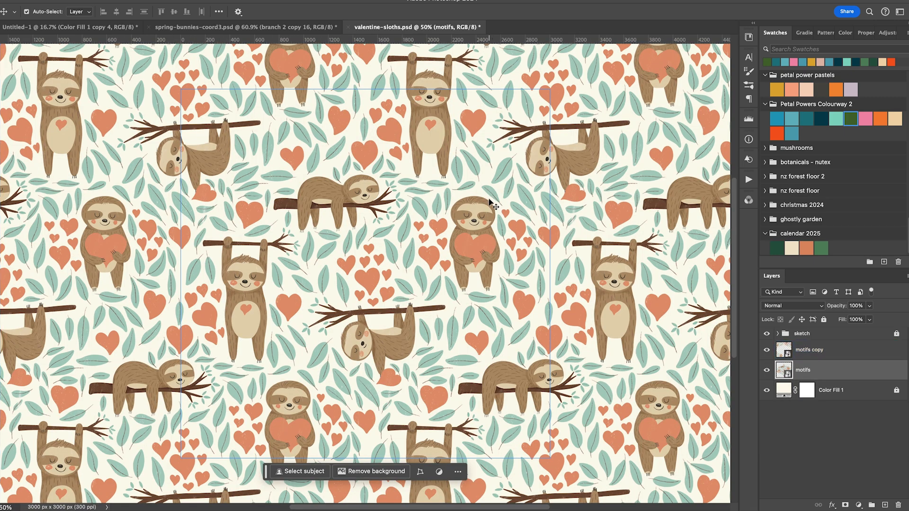
left_click(809, 350)
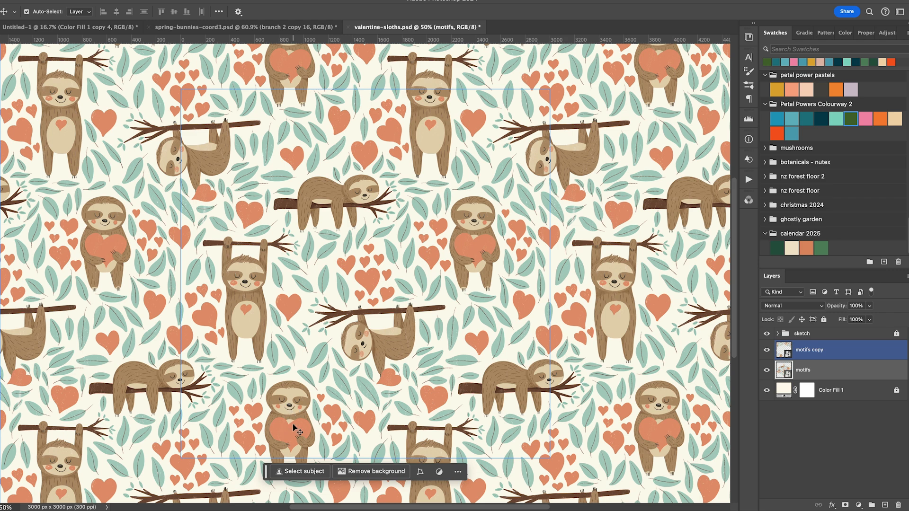
left_click(817, 369)
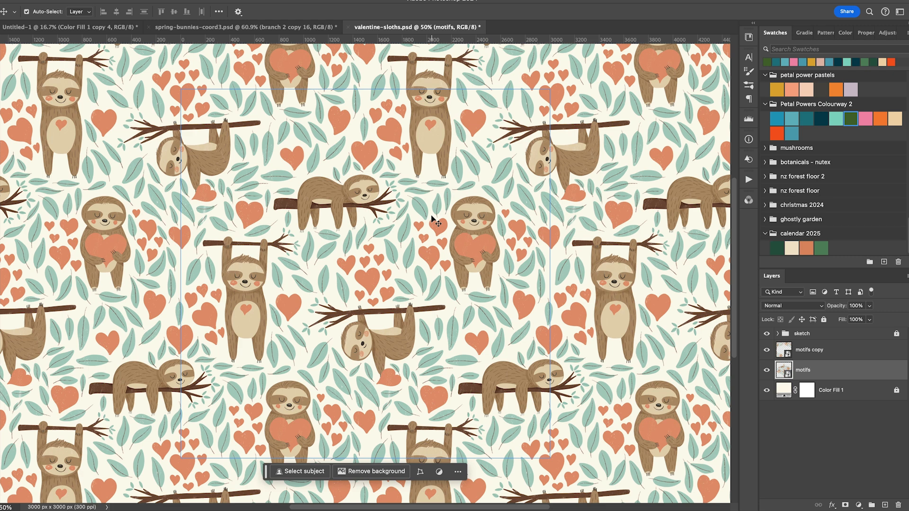